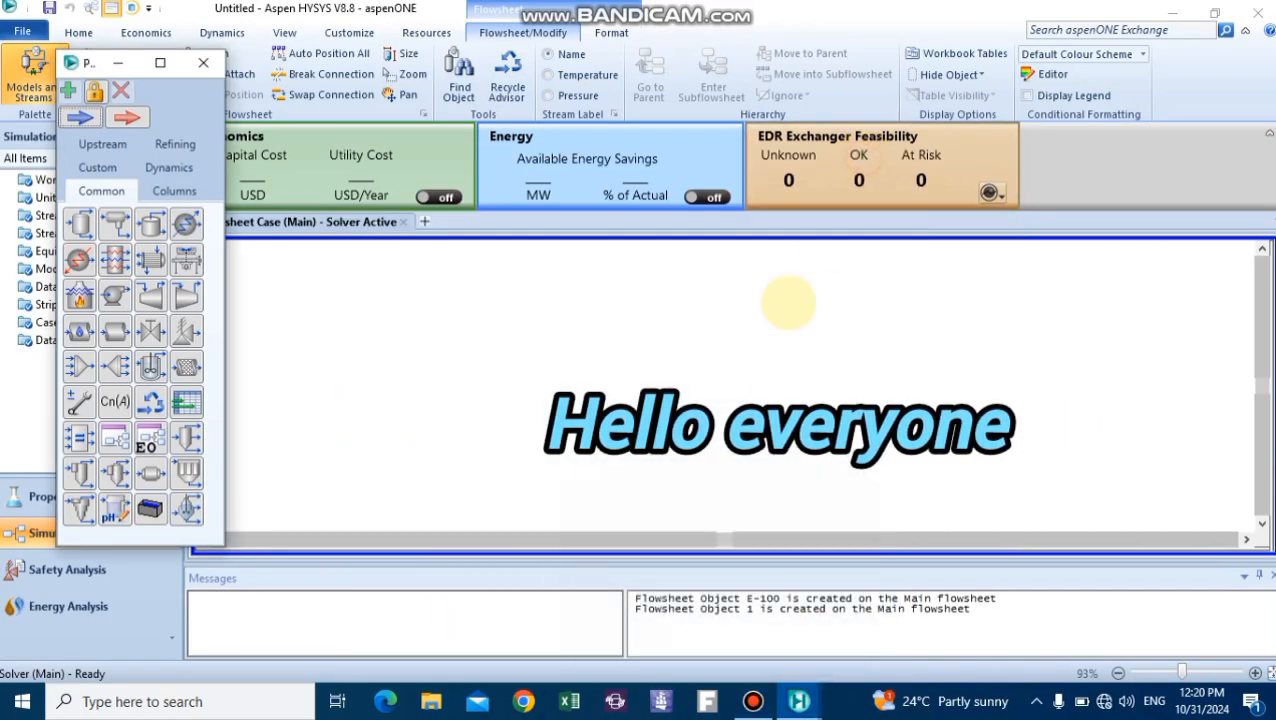
pyautogui.moveTo(740, 352)
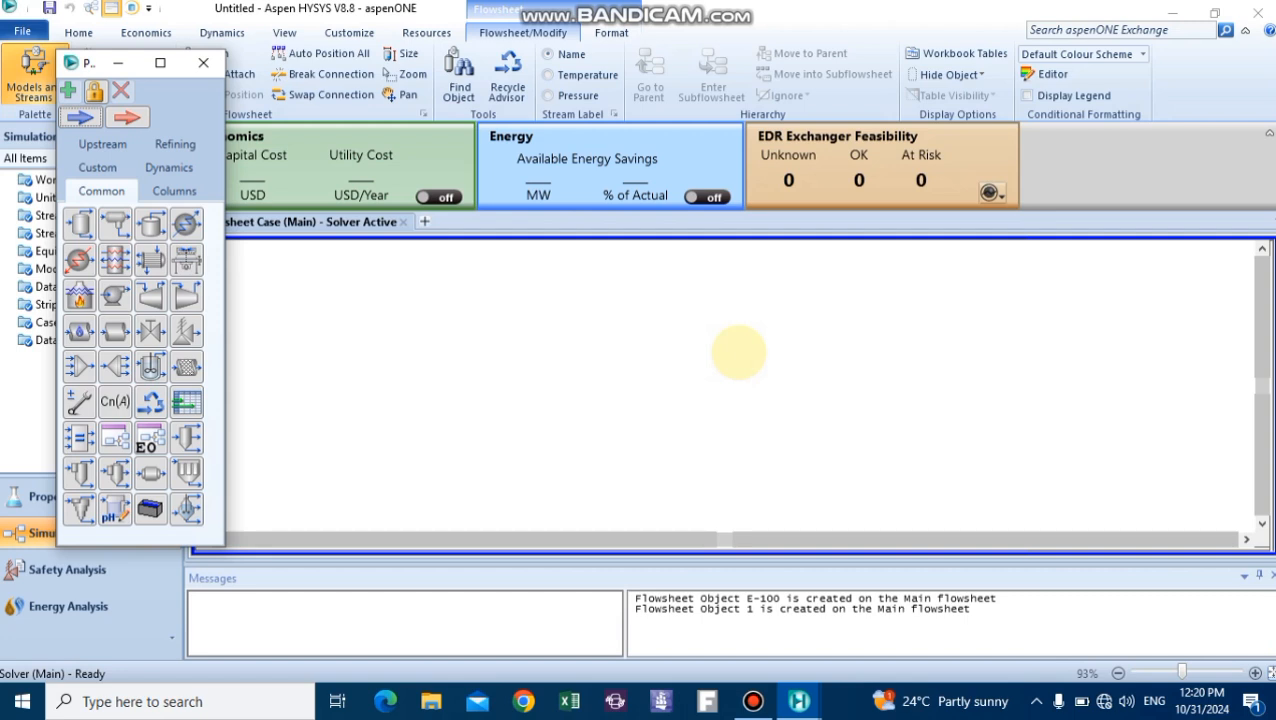
pyautogui.moveTo(150, 260)
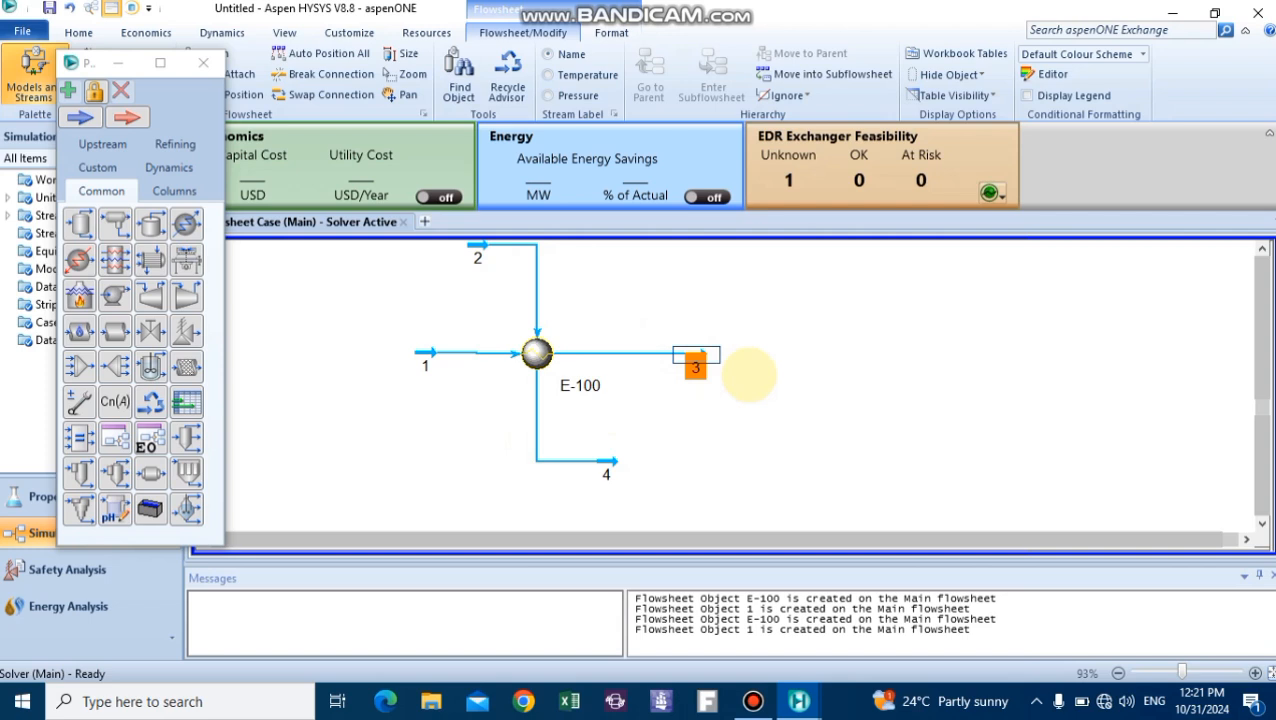
# Tidy the stream layout around heat exchanger E-100 on the flowsheet
pyautogui.moveTo(696, 364); pyautogui.dragTo(416, 356)
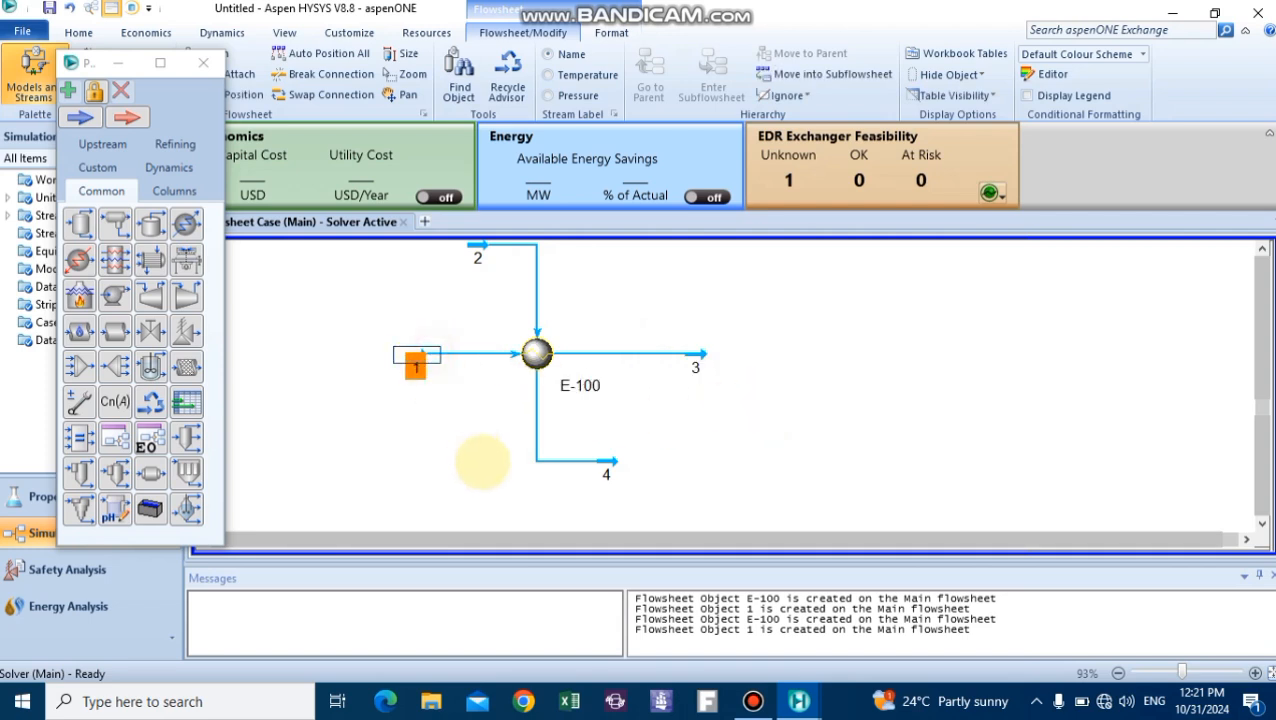
pyautogui.moveTo(416, 362)
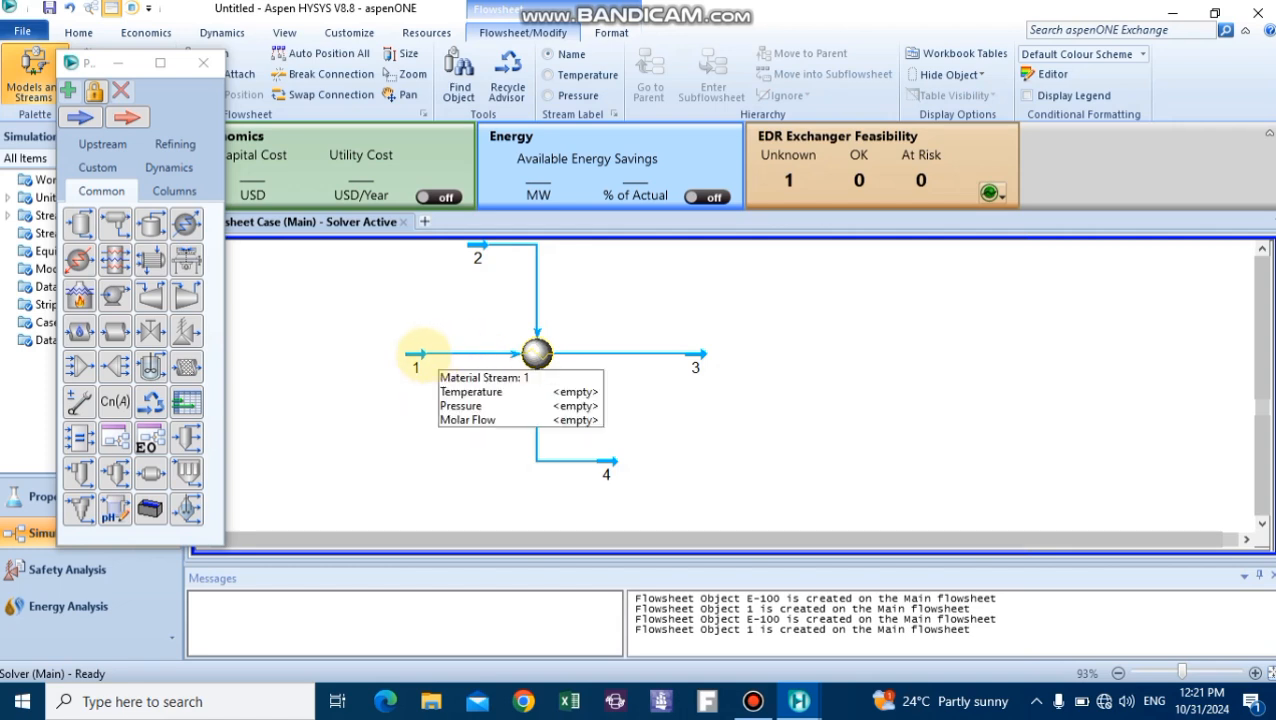
pyautogui.moveTo(536, 352)
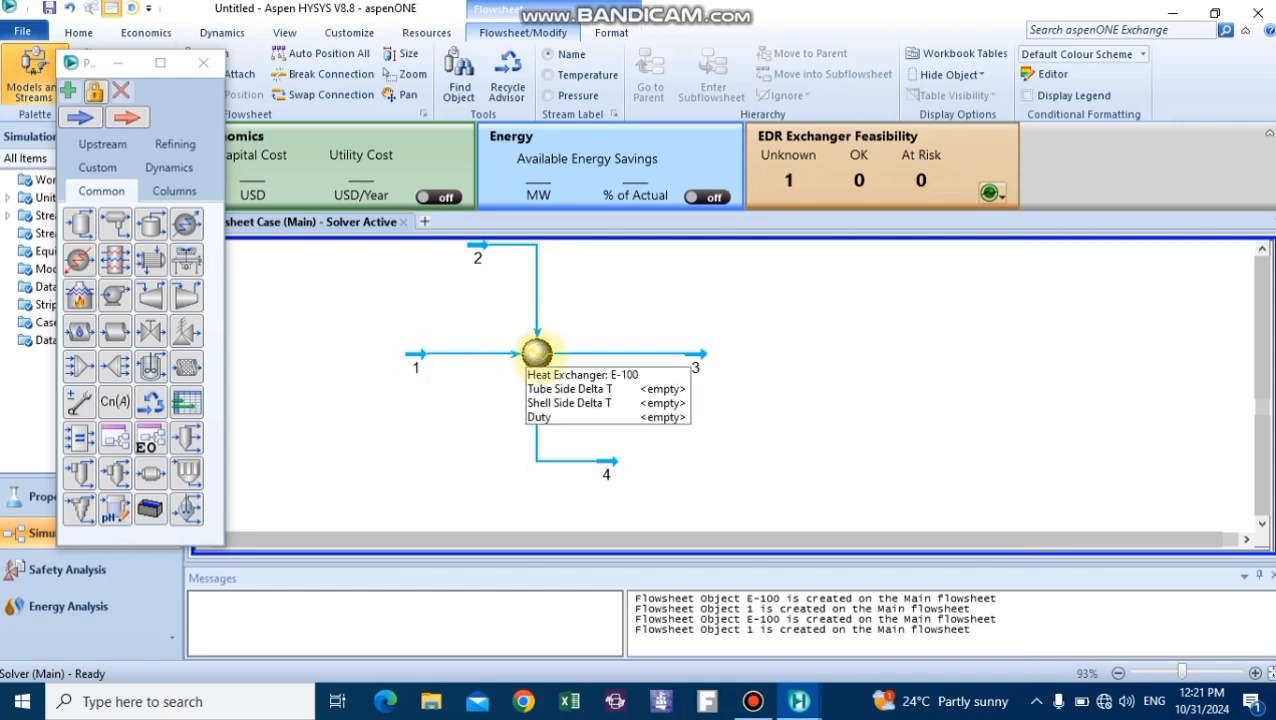
pyautogui.moveTo(416, 356)
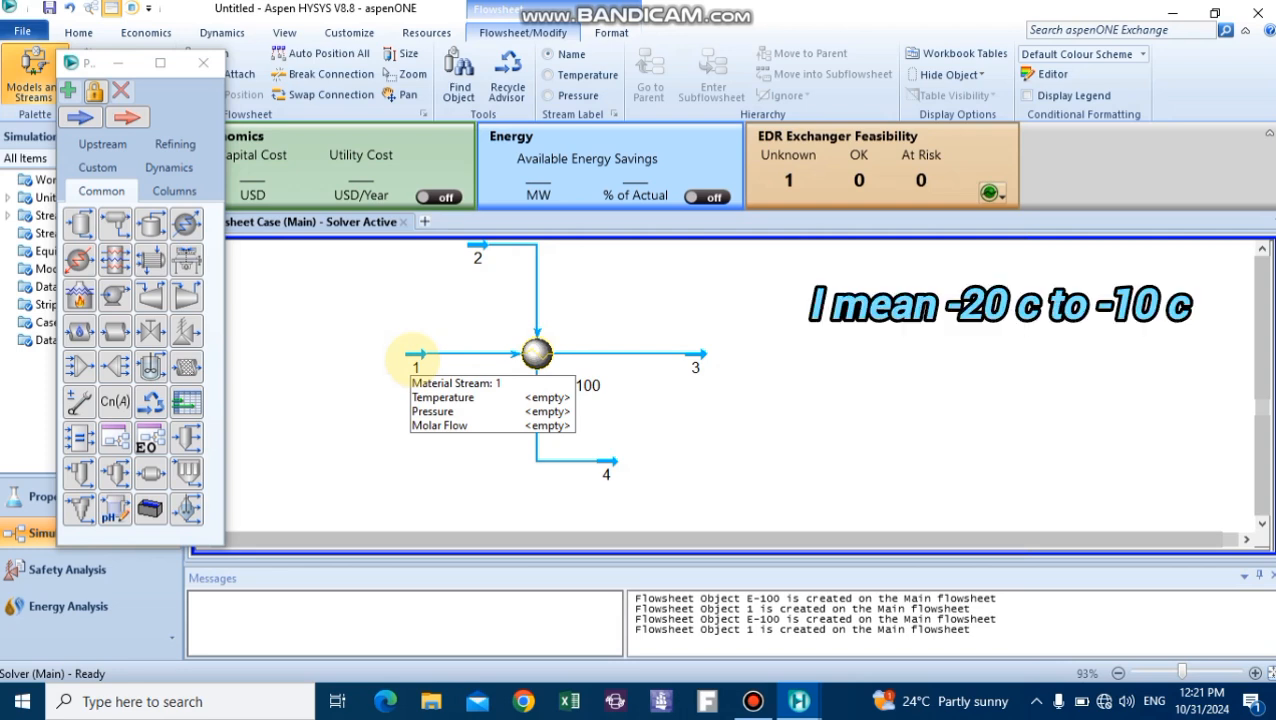
pyautogui.moveTo(698, 356)
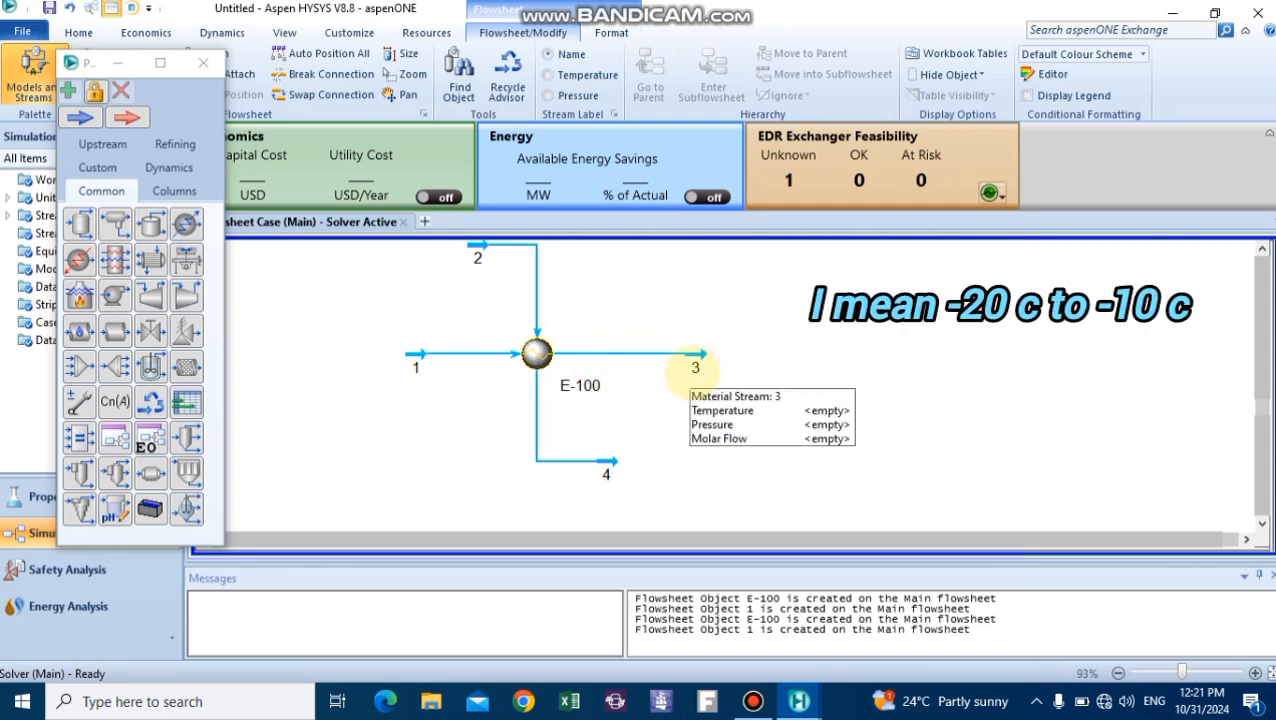
pyautogui.moveTo(544, 276)
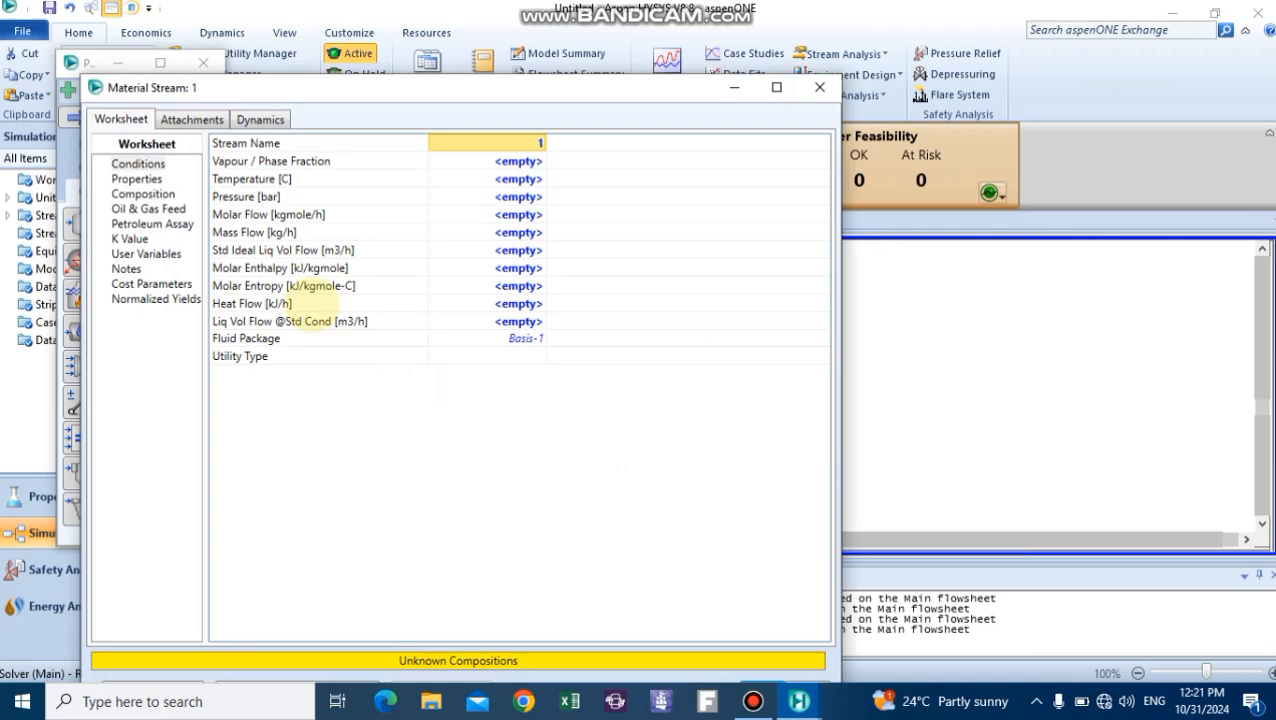
# Enter stream 1's mole fractions as methane 3, ethane 1, propane 2, H2O 0
pyautogui.click(144, 192)
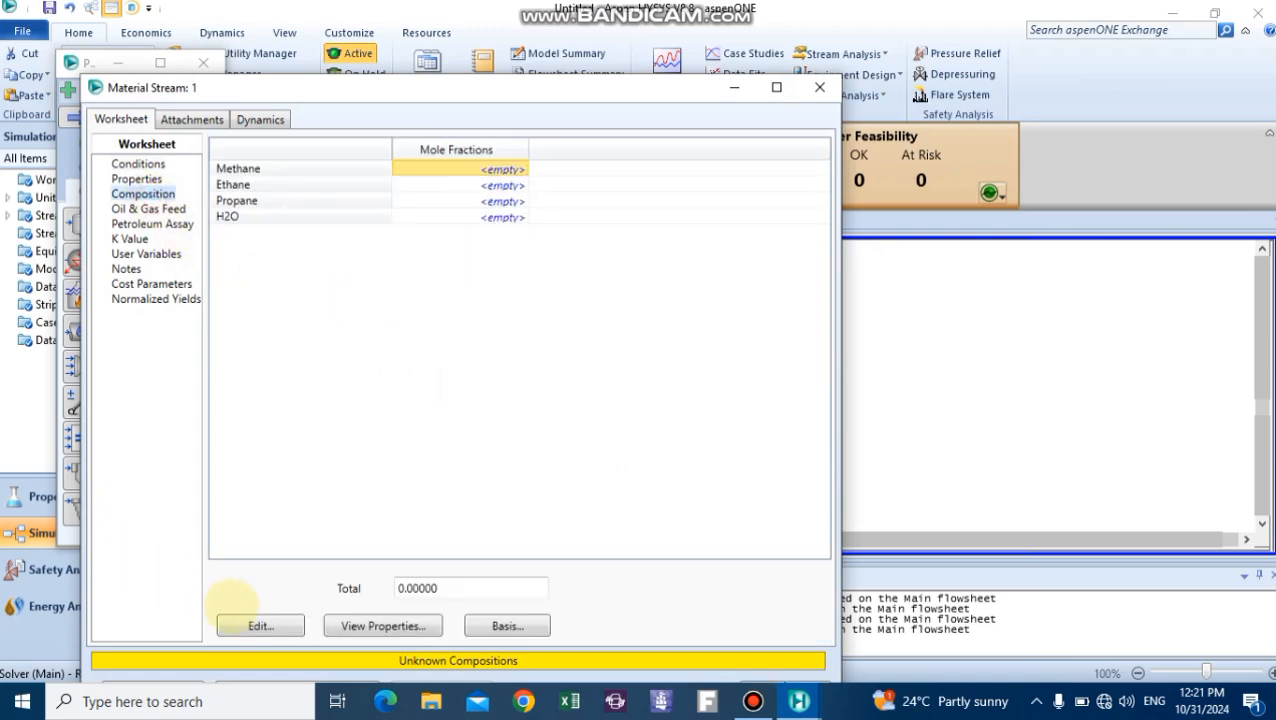
pyautogui.click(260, 624)
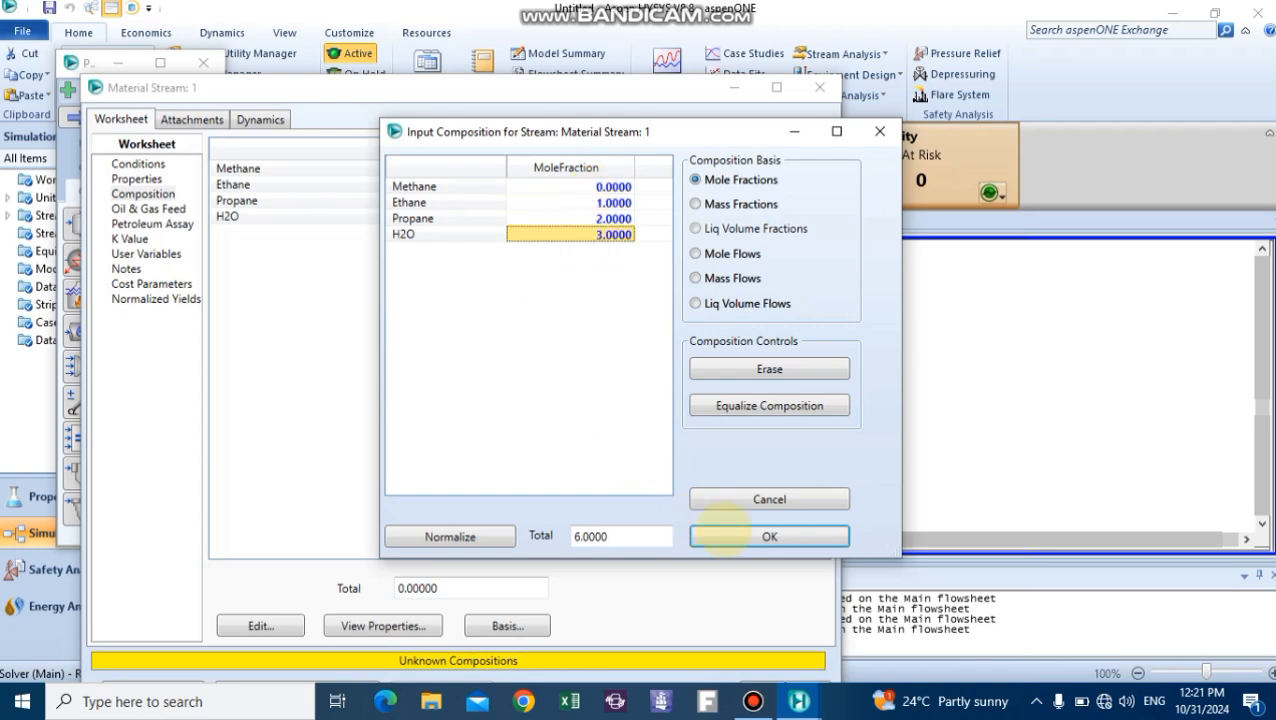
pyautogui.moveTo(470, 256)
pyautogui.write('3.0000')
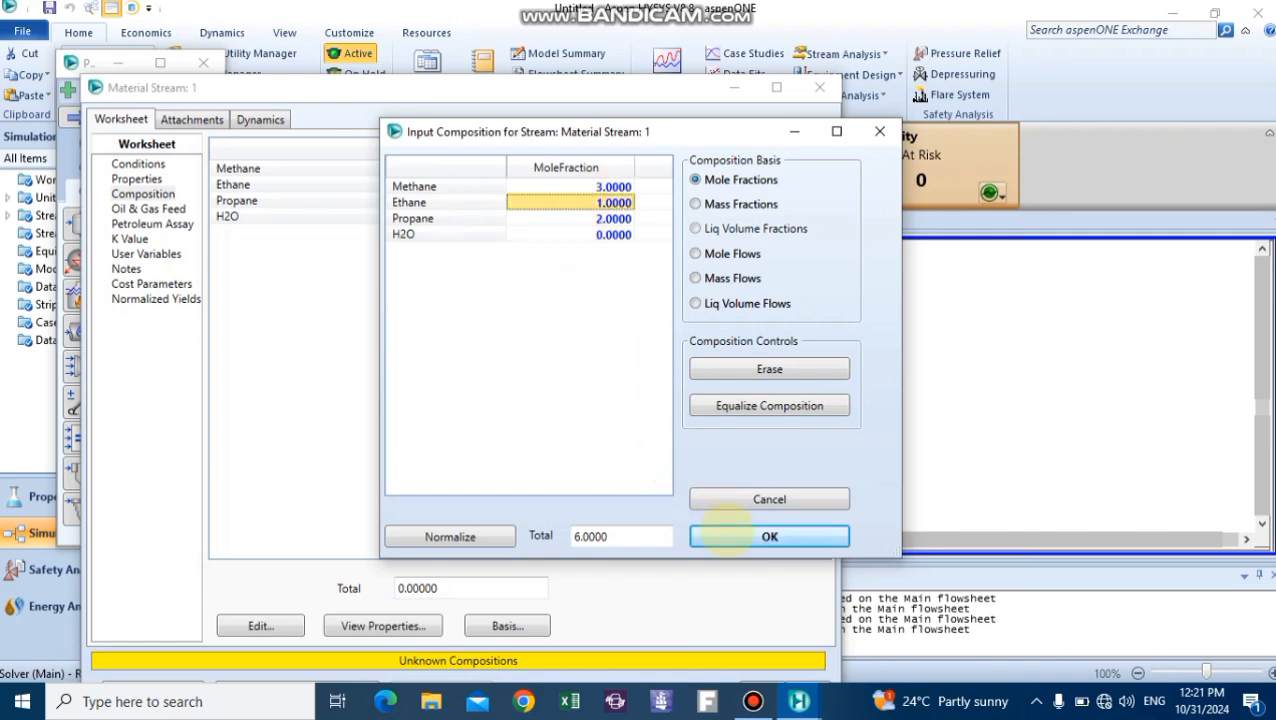
pyautogui.click(768, 536)
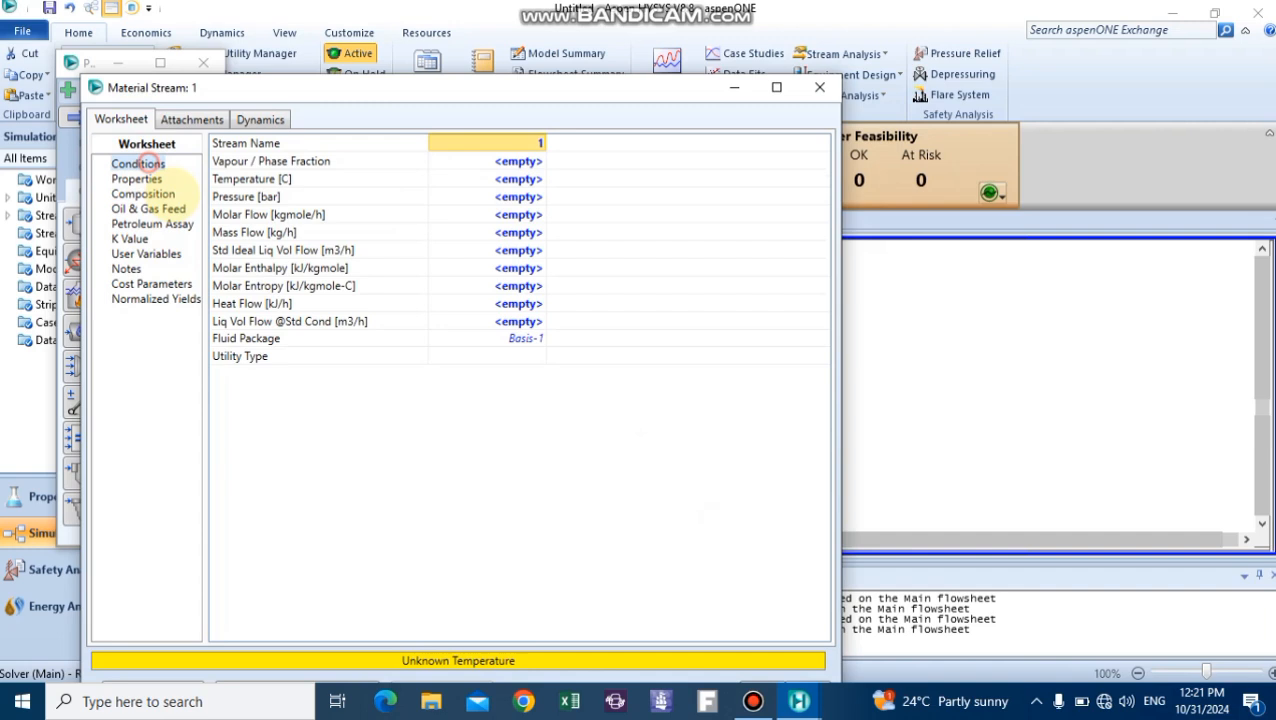
# Set stream 1 to -20 °C and 1 bar, then close its property window
pyautogui.click(488, 178)
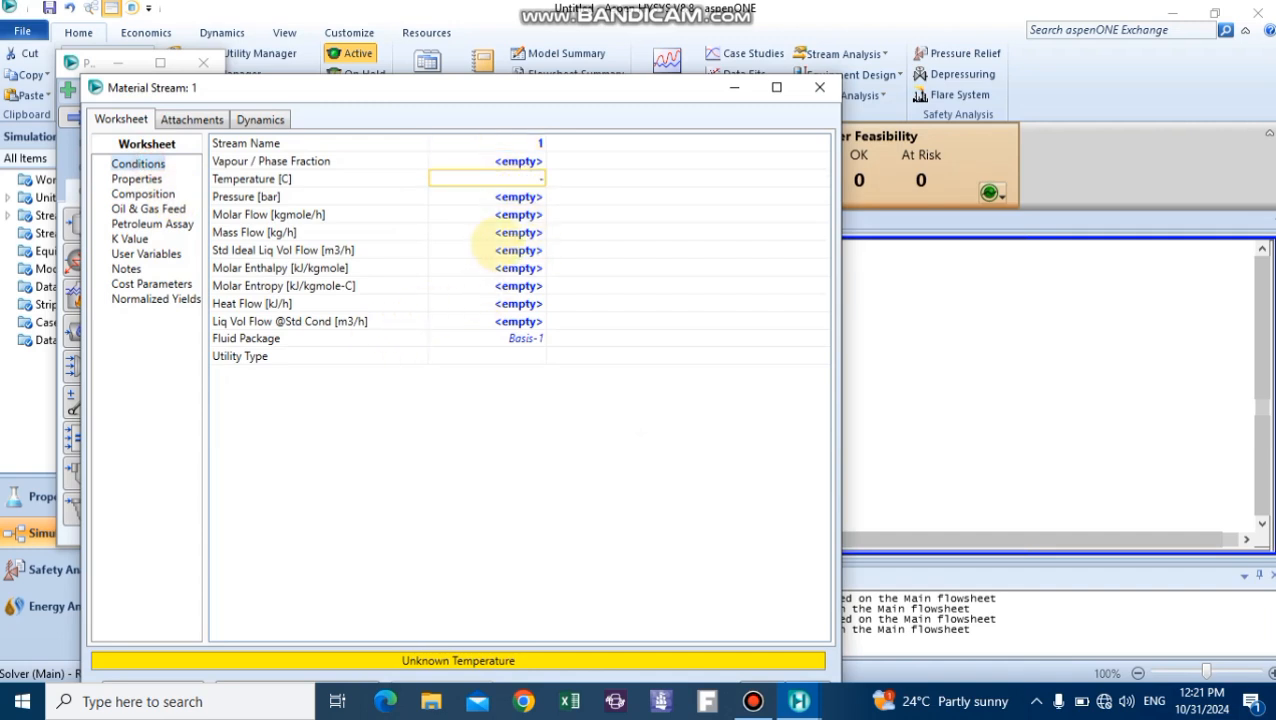
pyautogui.write('-20.00')
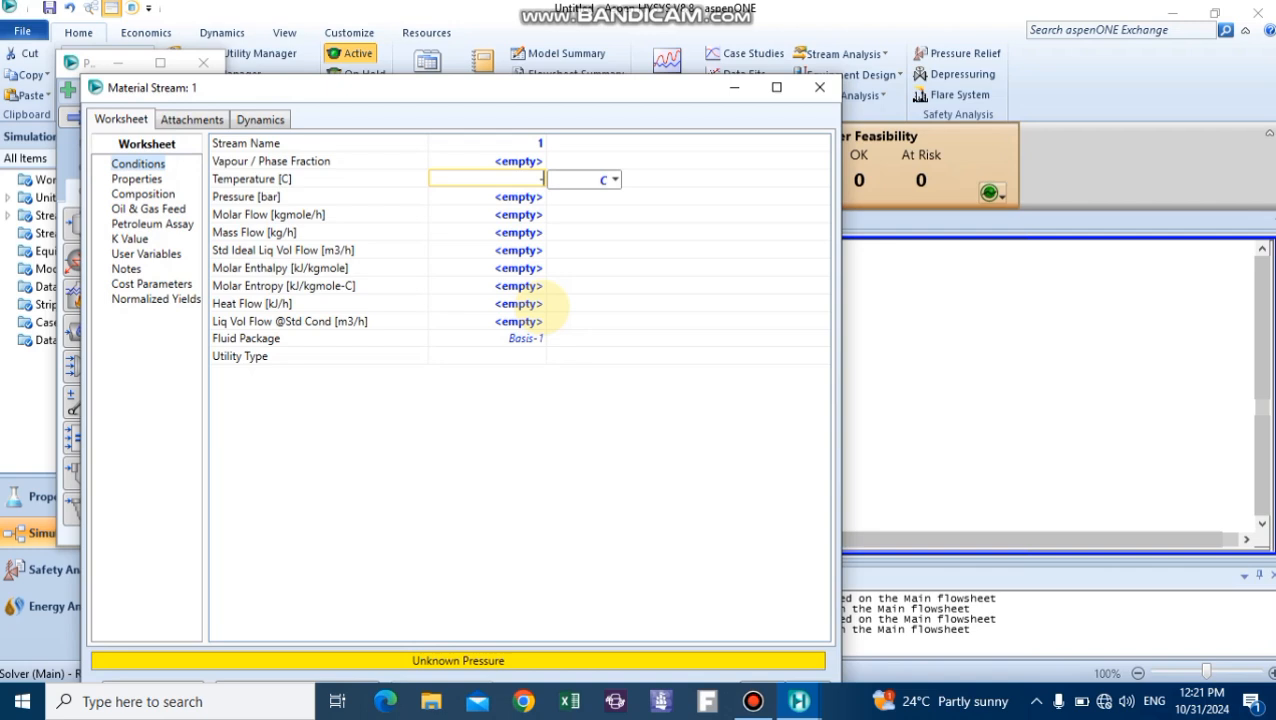
pyautogui.write('-20.00')
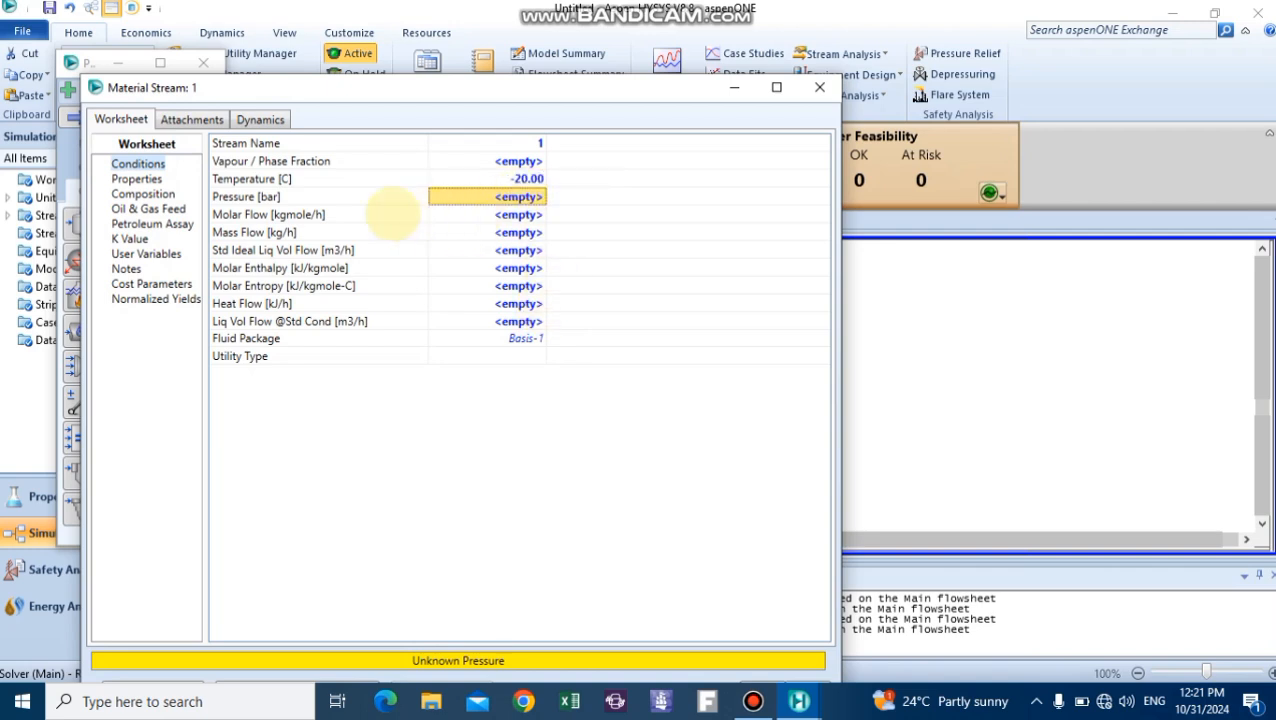
pyautogui.moveTo(528, 178)
pyautogui.write('1')
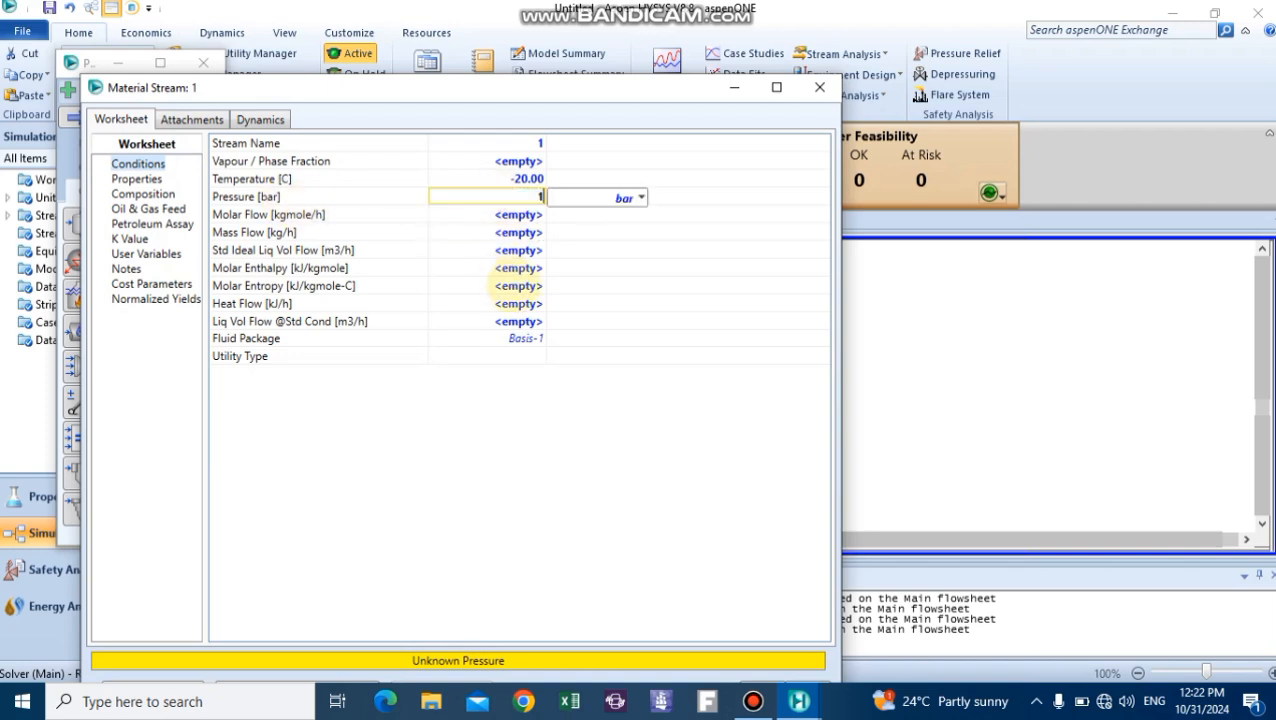
pyautogui.press('Enter')
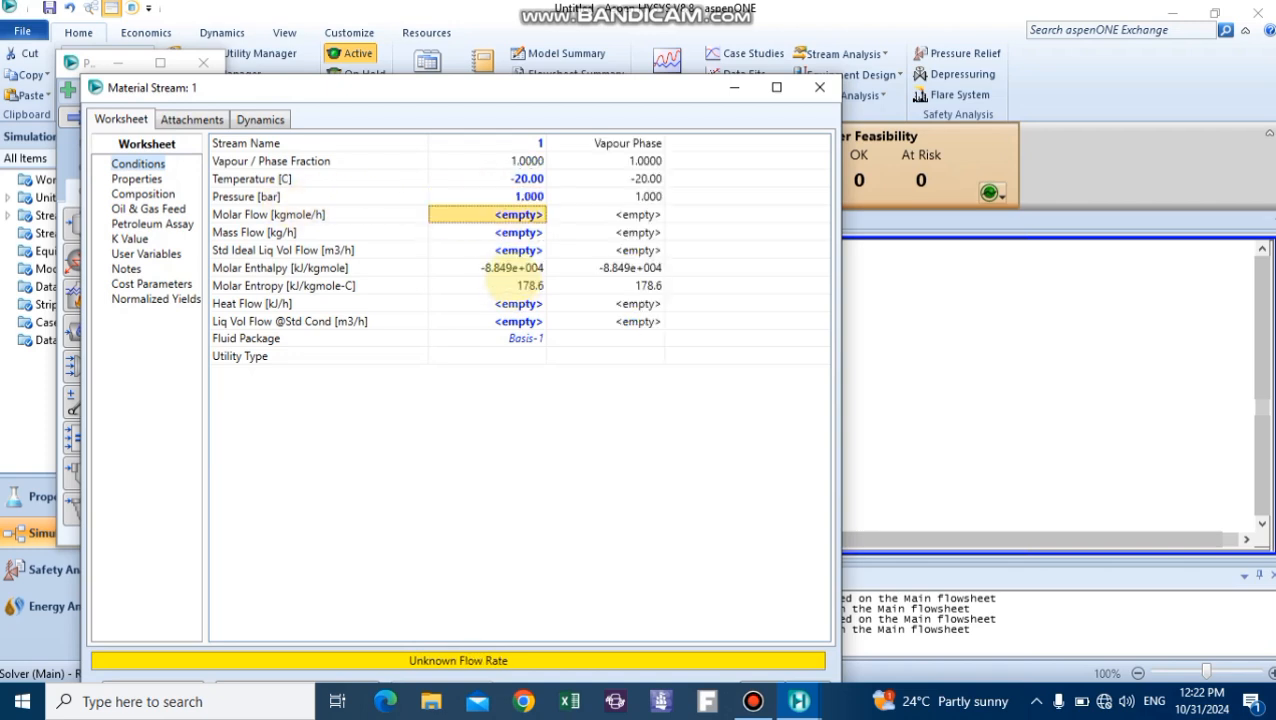
pyautogui.click(518, 232)
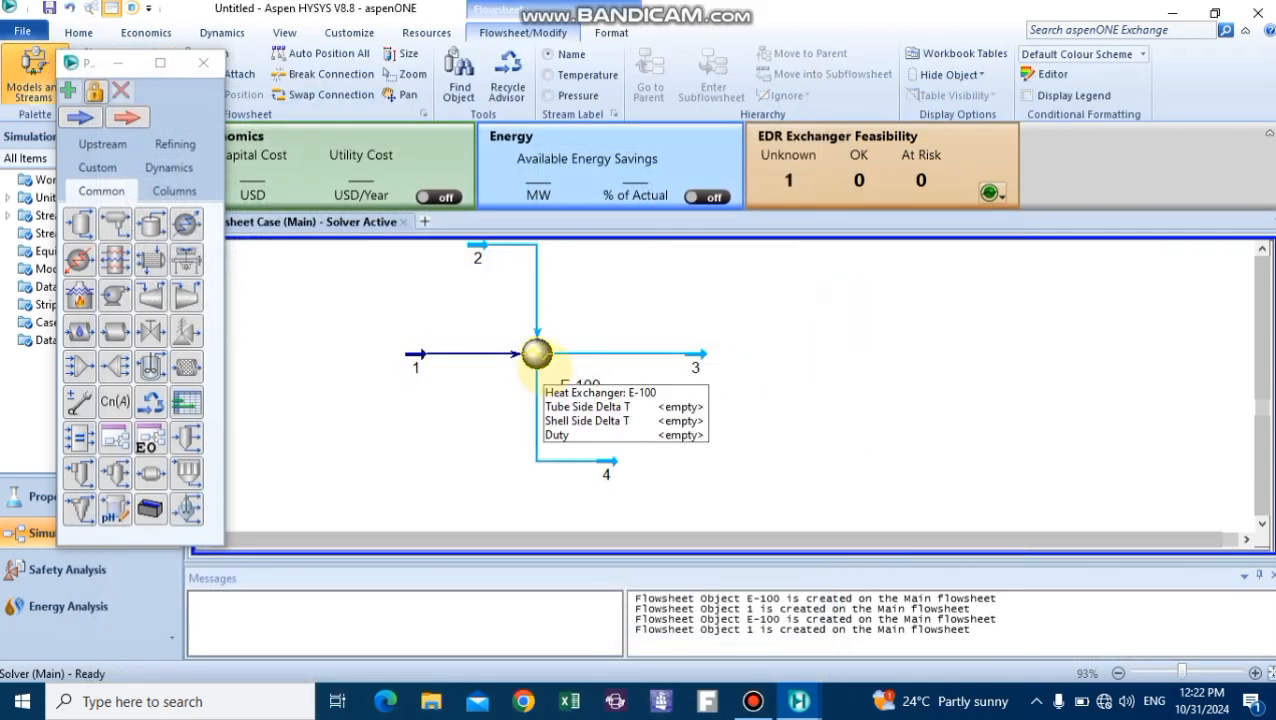
# Check stream 3 reads -10 °C and 10 kg/h, then bring up stream 2's worksheet
pyautogui.doubleClick(696, 356)
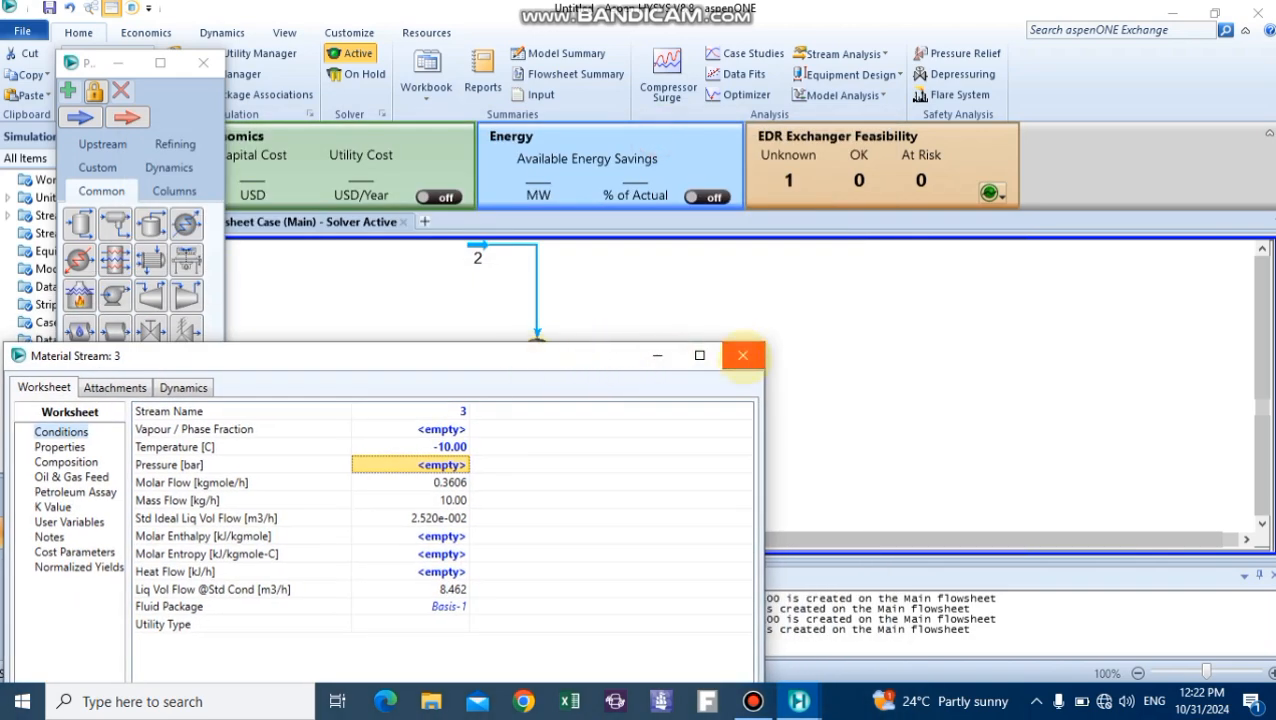
pyautogui.click(744, 356)
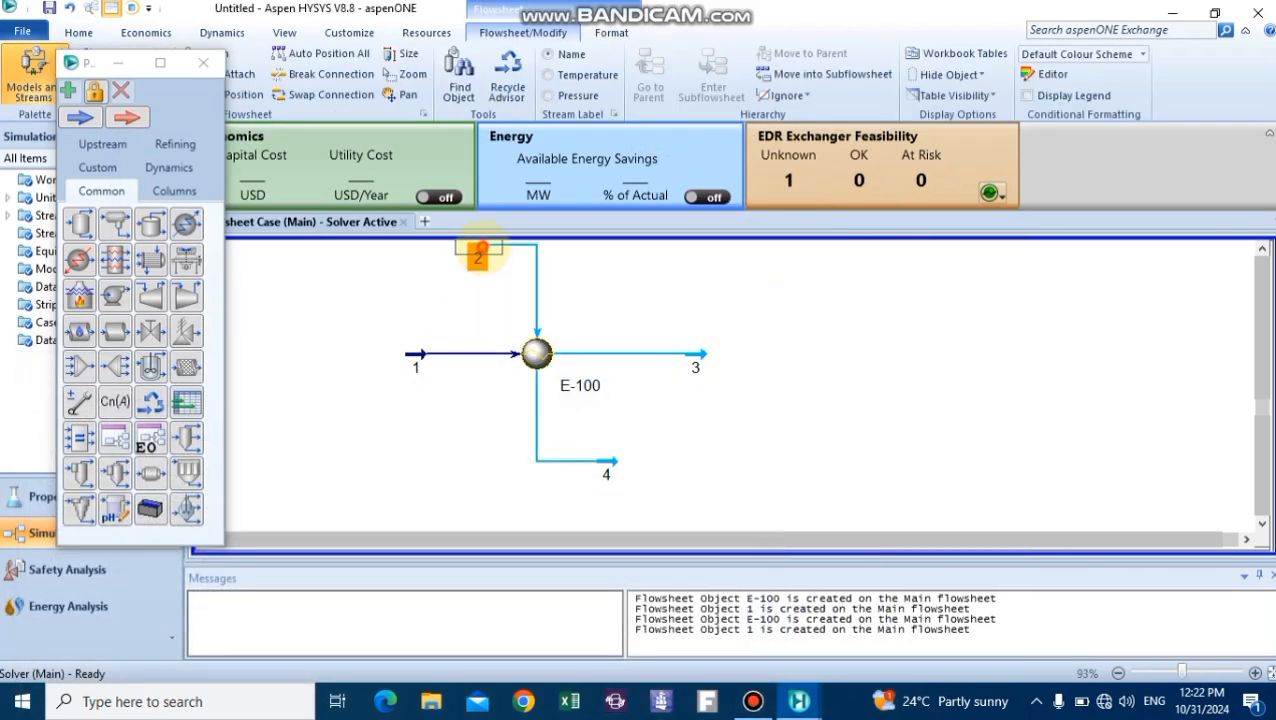
pyautogui.doubleClick(478, 256)
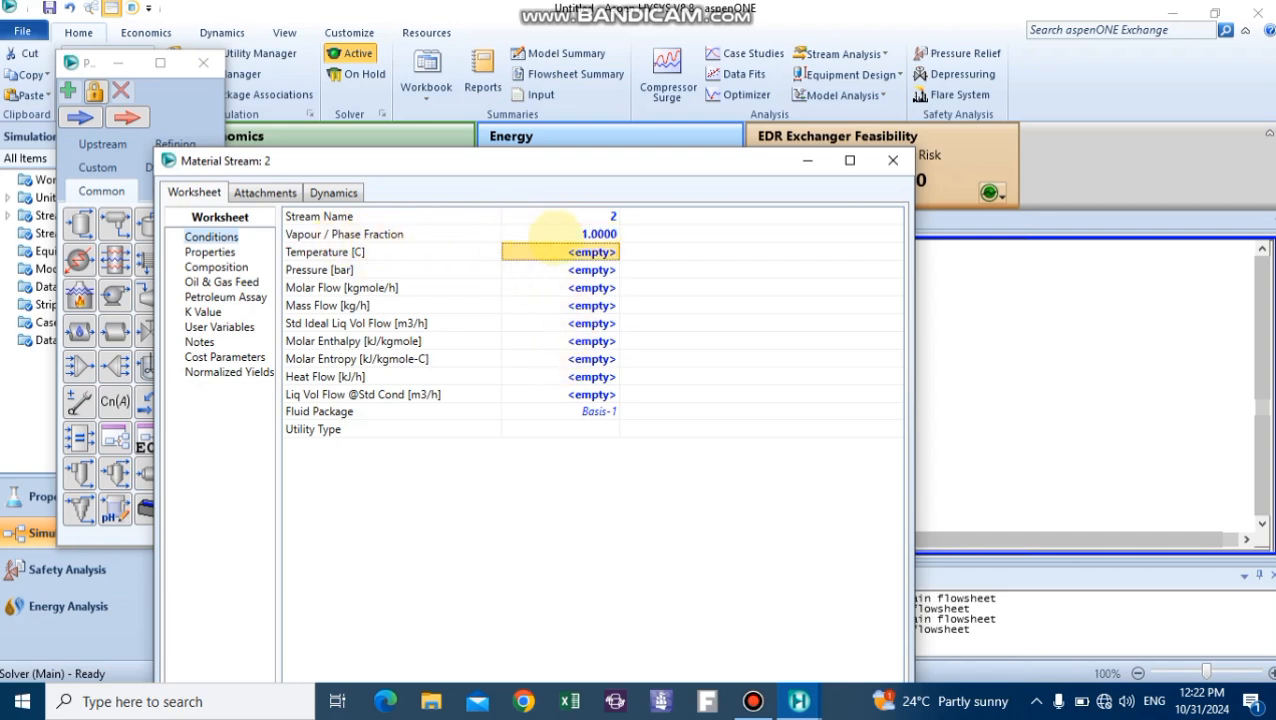
# Give stream 2 a pressure of 4 bar and a mass flow of 100 kg/h
pyautogui.click(560, 234)
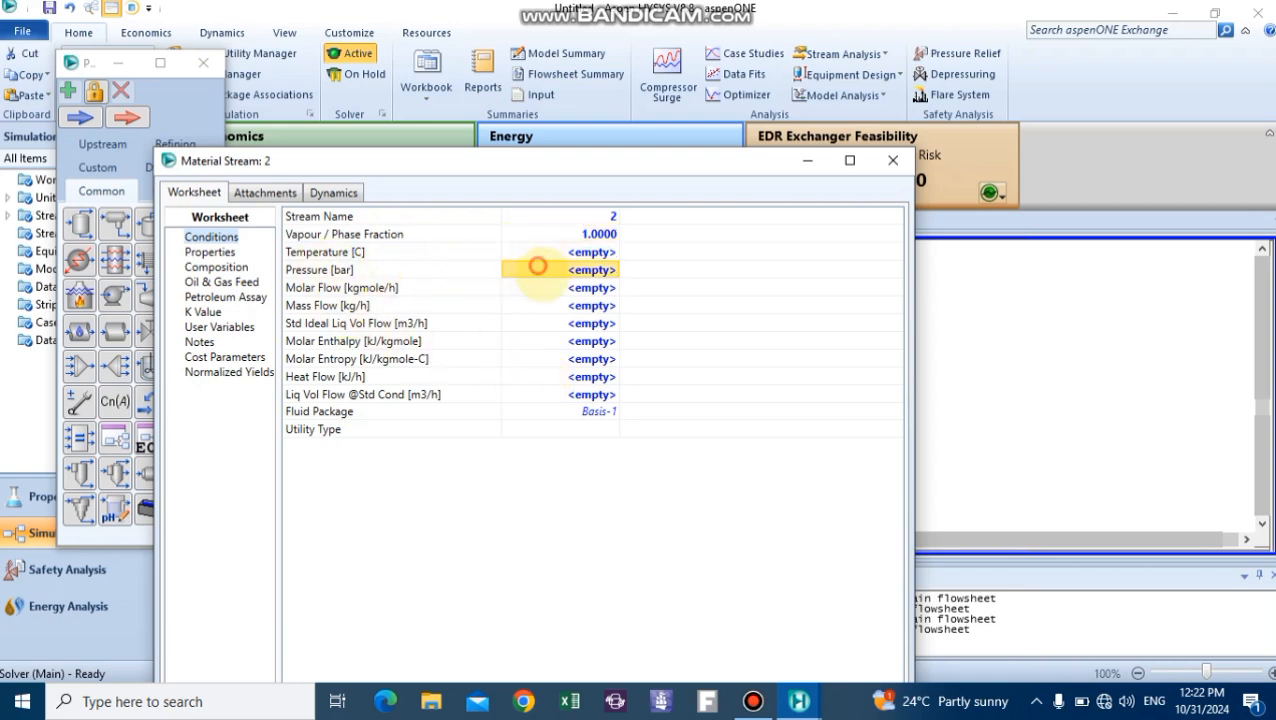
pyautogui.write('4.000')
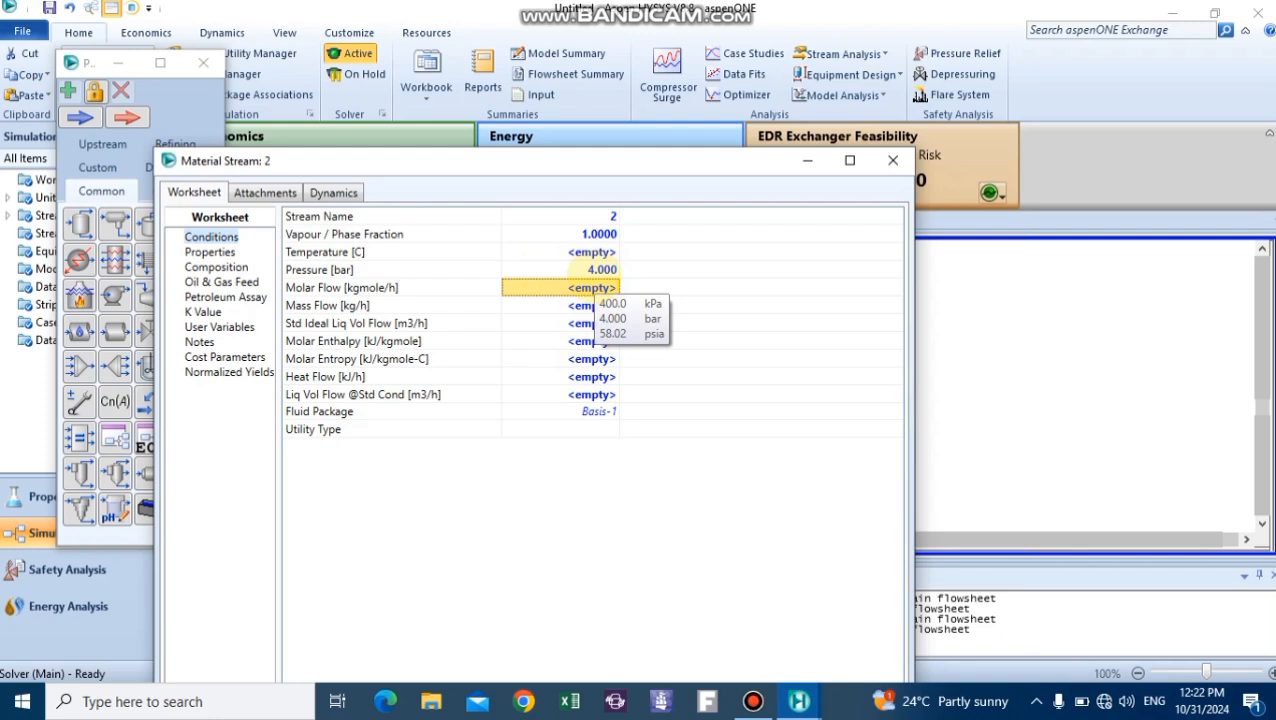
pyautogui.click(572, 288)
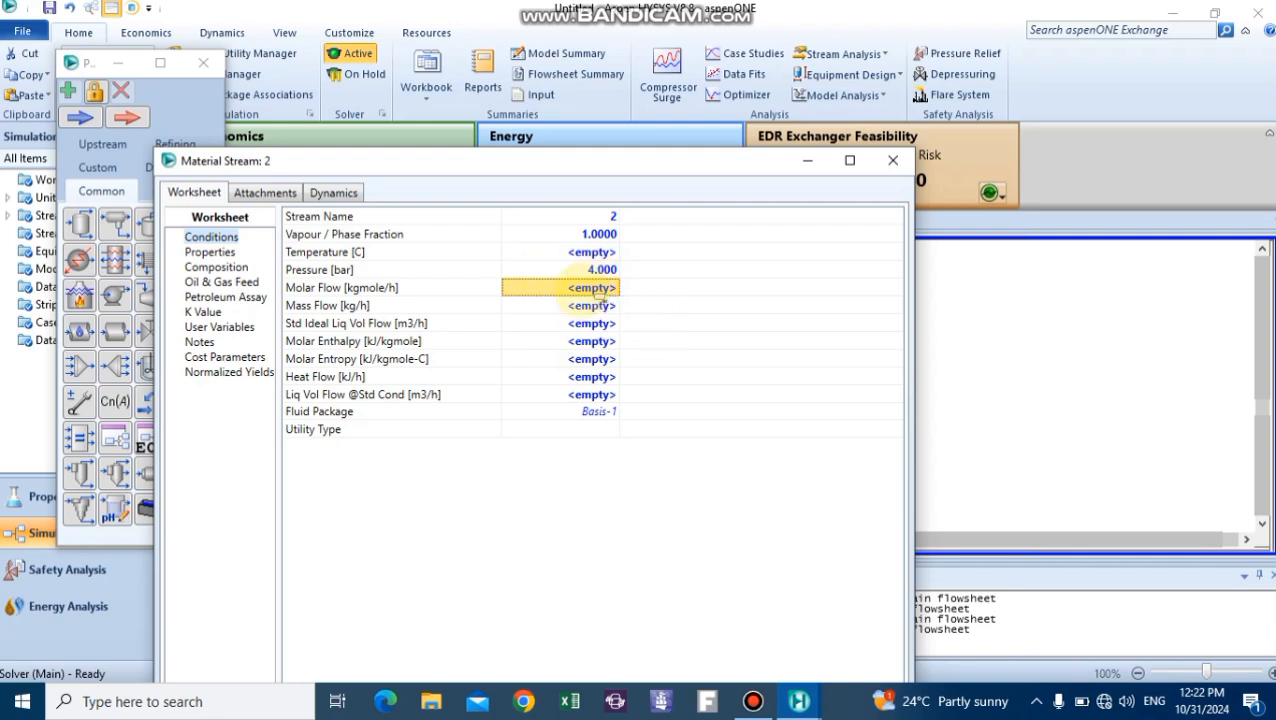
pyautogui.click(590, 304)
pyautogui.write('100')
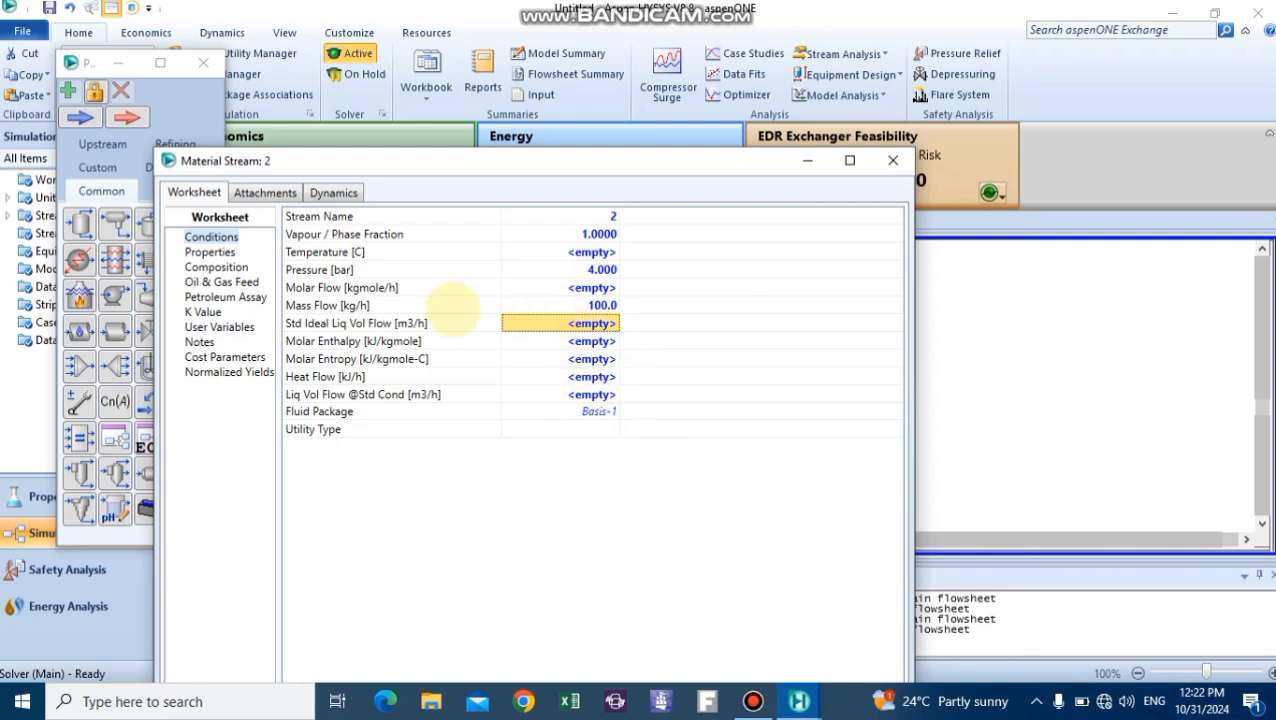
pyautogui.click(216, 268)
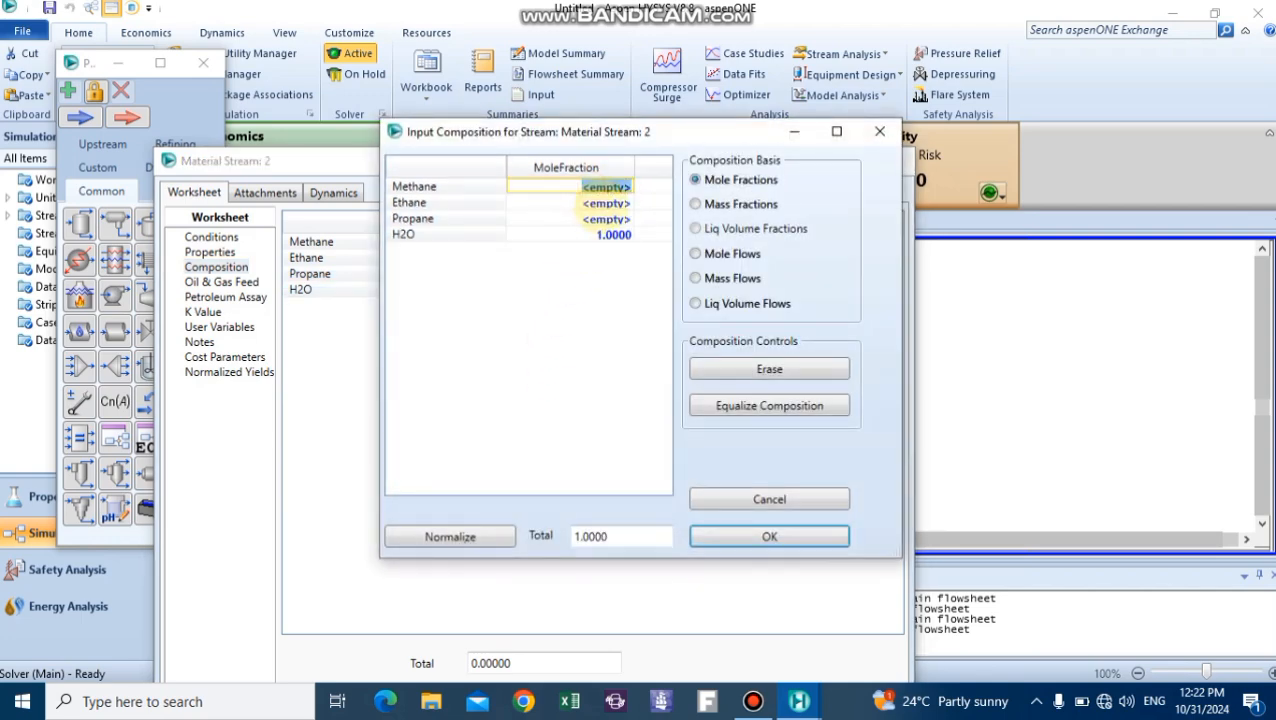
# Normalize stream 2 to pure water so it solves at 143.6 °C, 4 bar, 5.551 kgmole/h
pyautogui.click(450, 536)
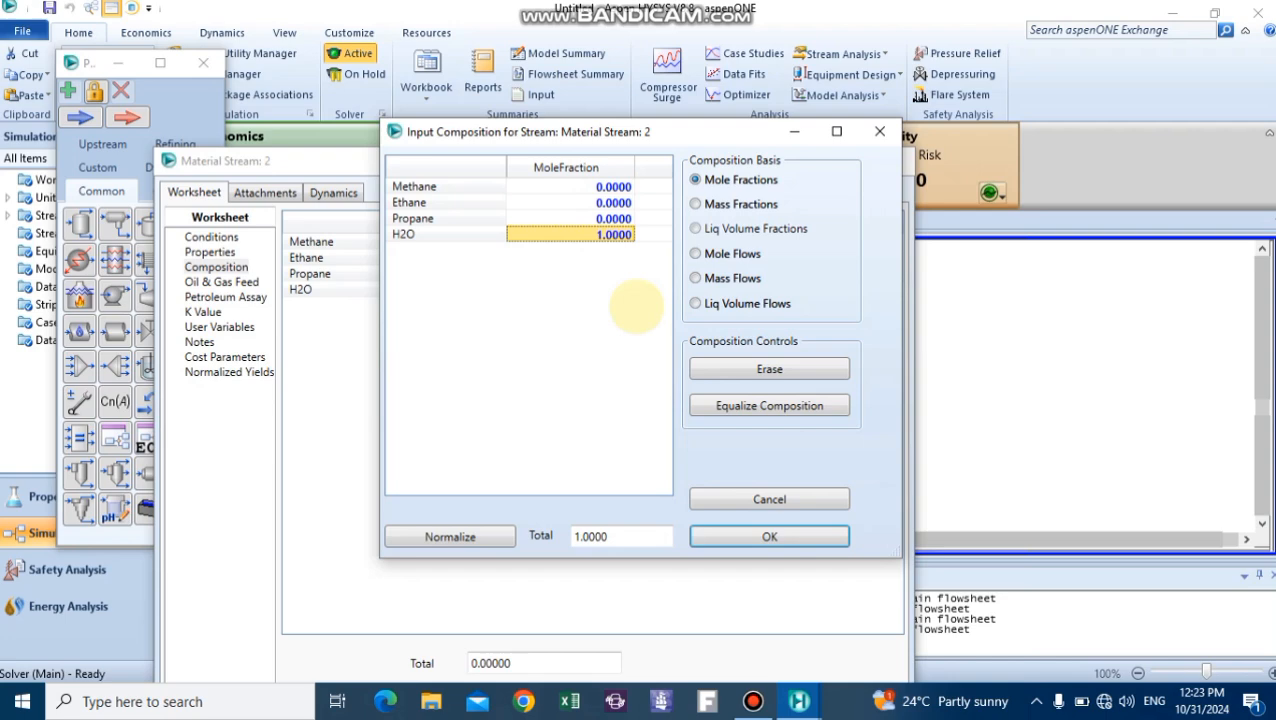
pyautogui.click(768, 536)
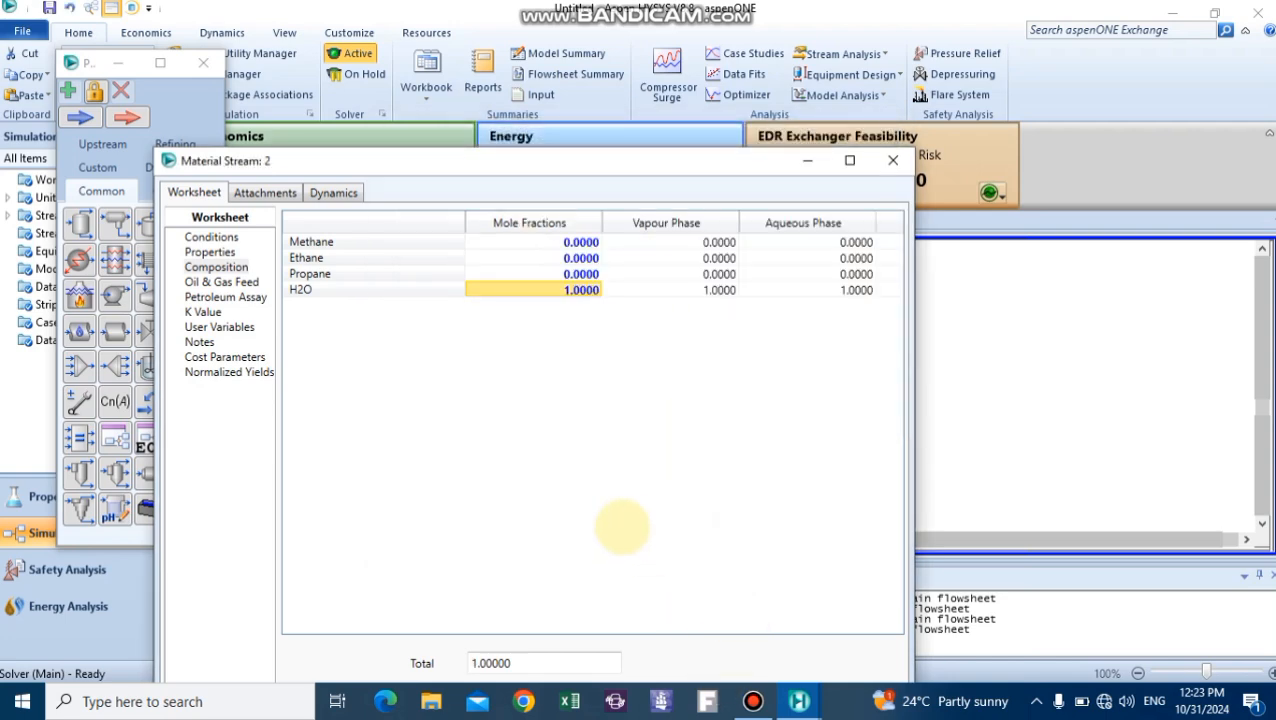
pyautogui.click(212, 236)
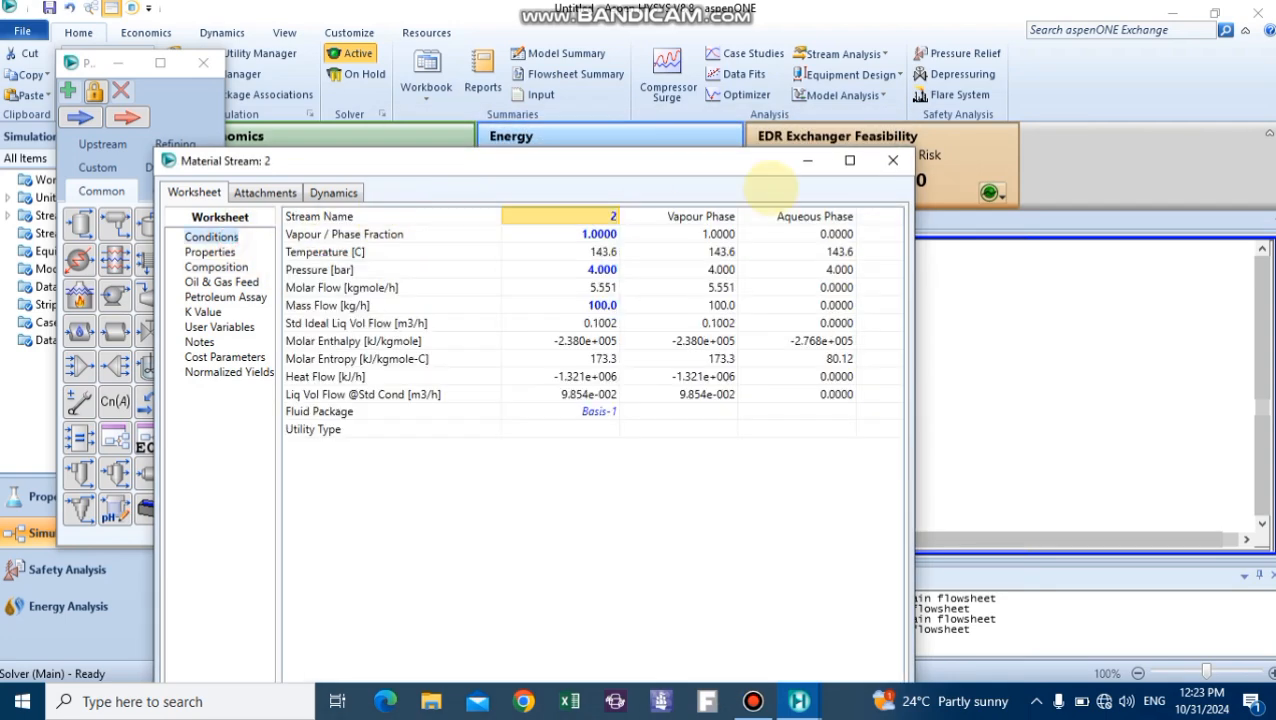
pyautogui.click(892, 160)
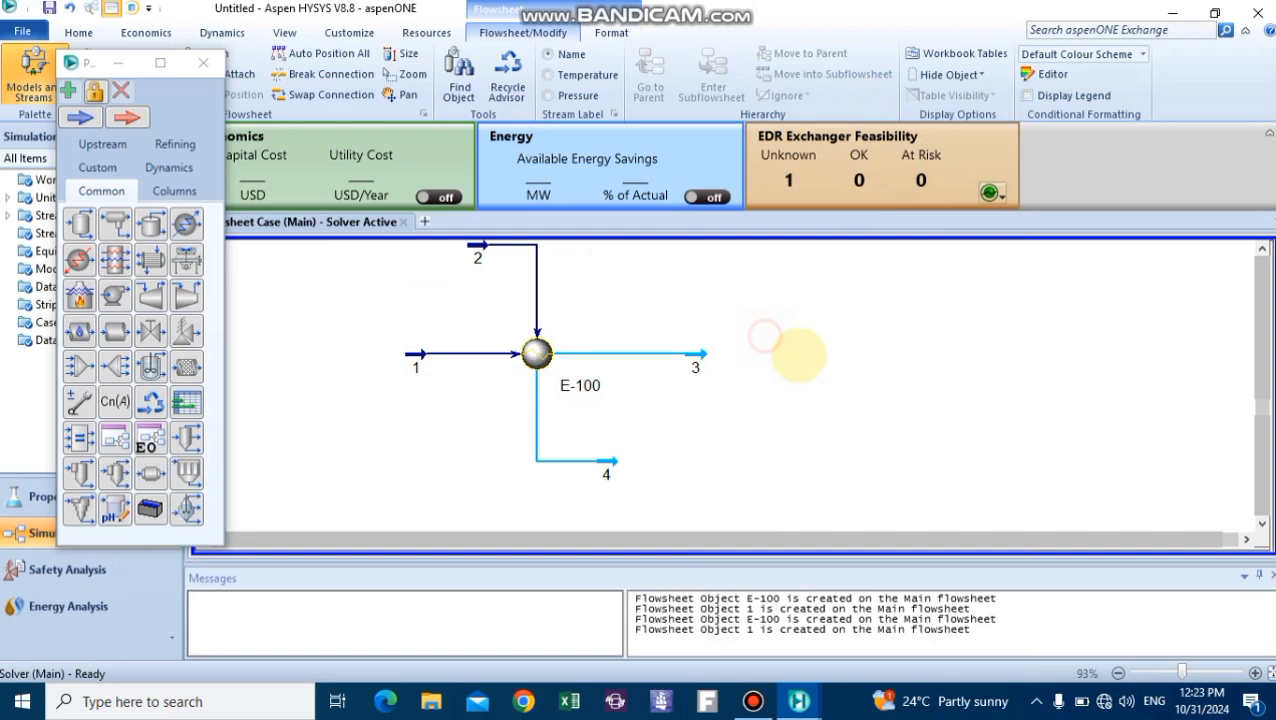
pyautogui.moveTo(478, 256)
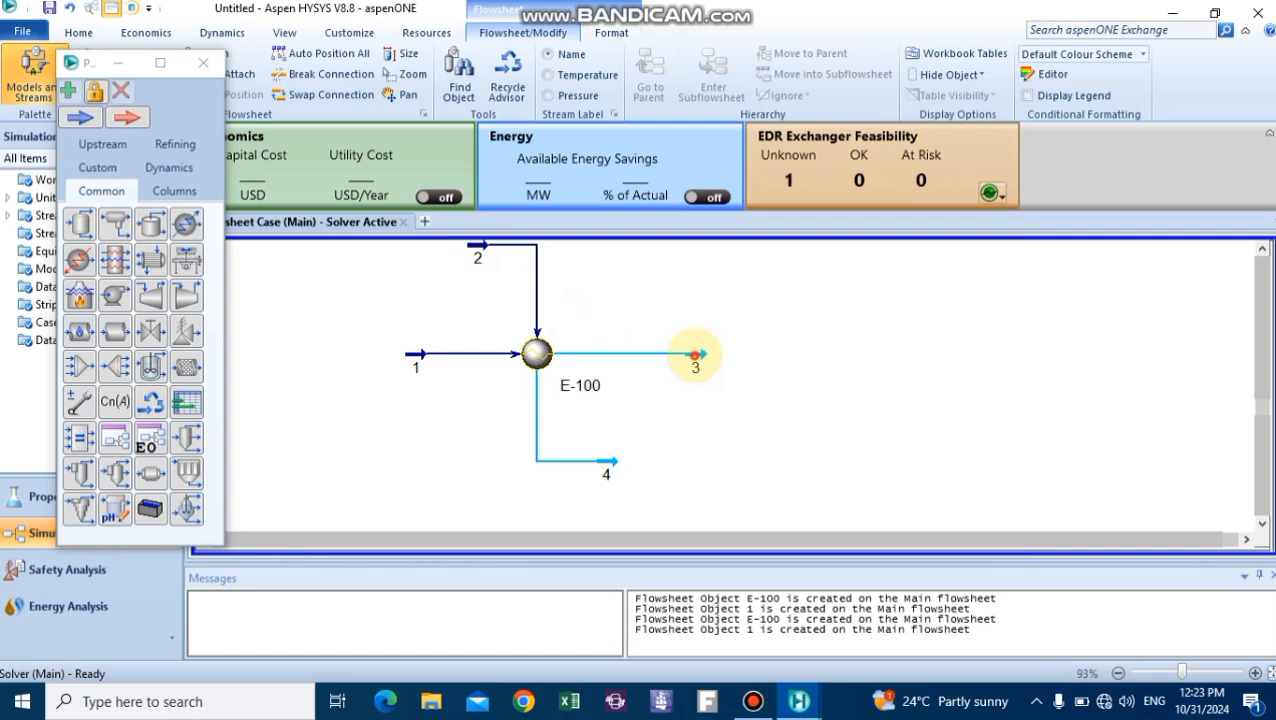
pyautogui.doubleClick(696, 356)
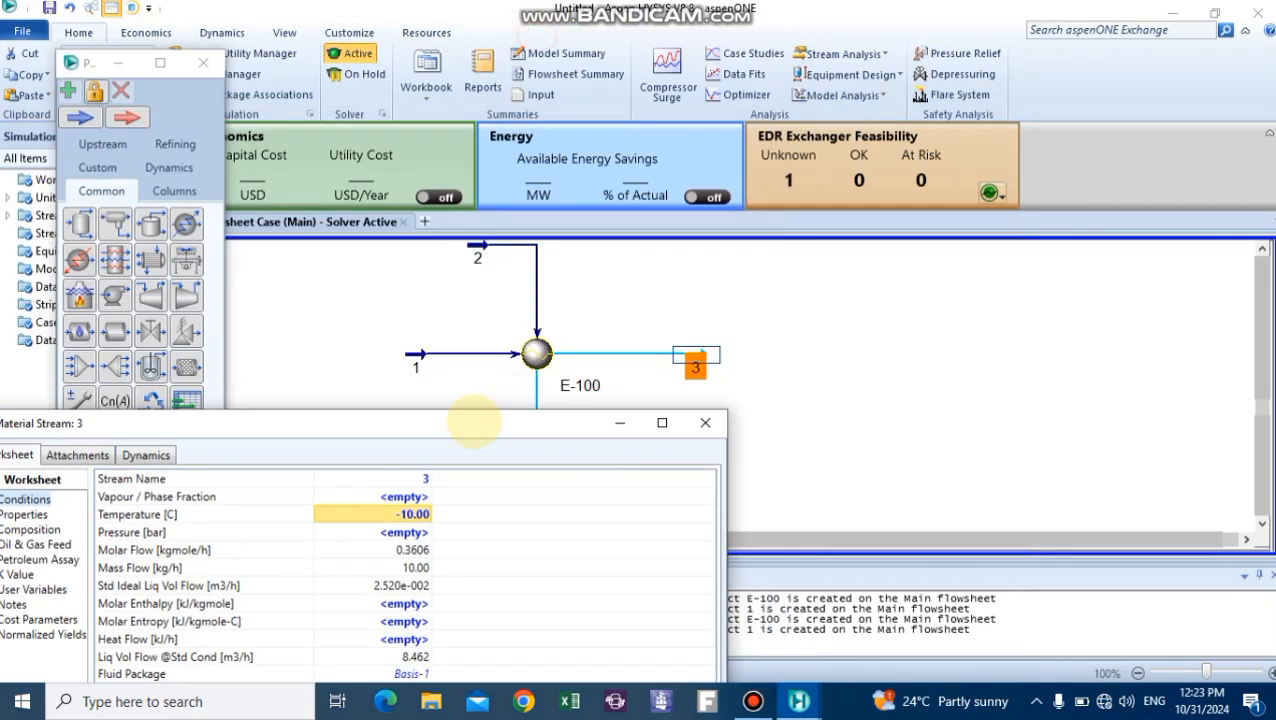
pyautogui.click(704, 422)
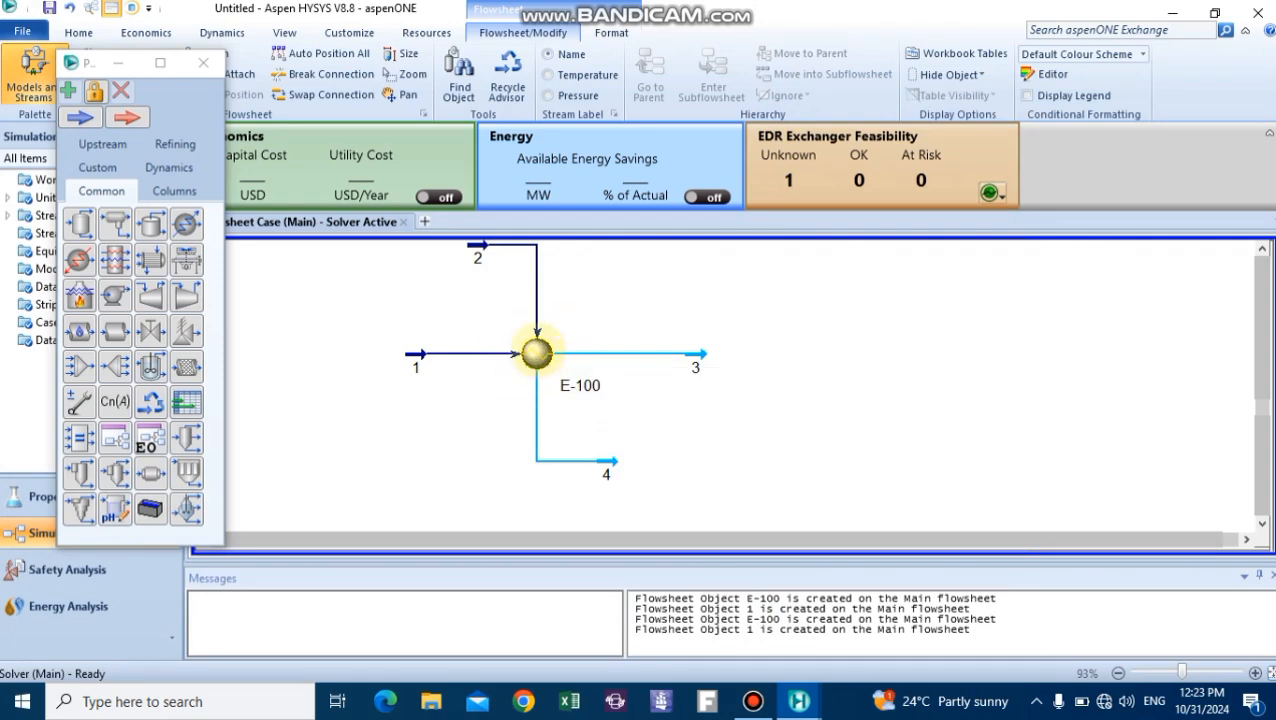
pyautogui.doubleClick(536, 352)
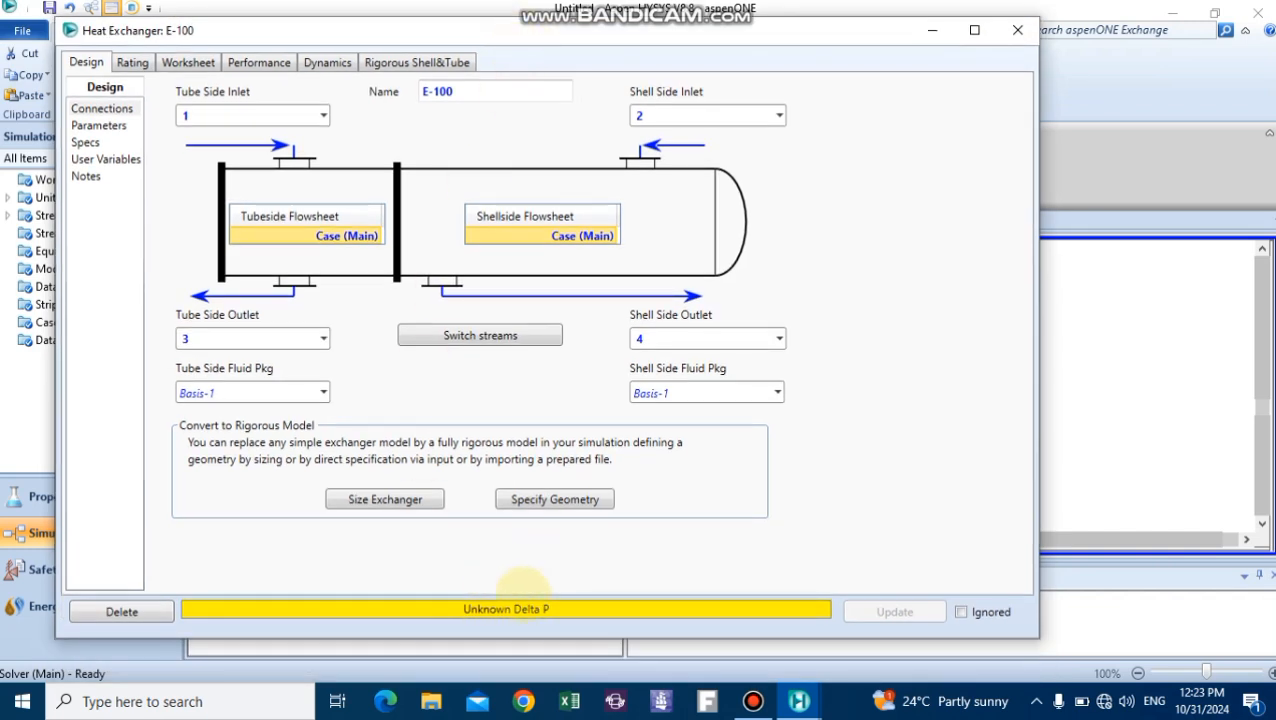
pyautogui.moveTo(518, 576)
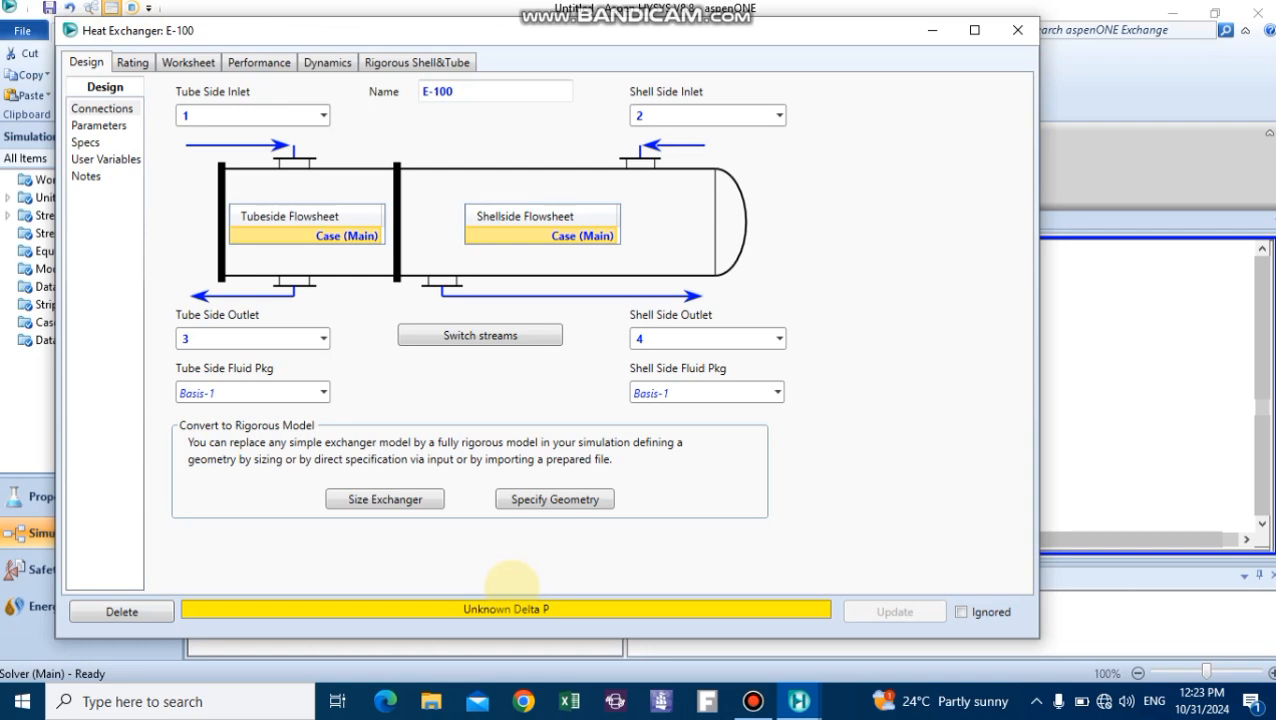
pyautogui.click(100, 124)
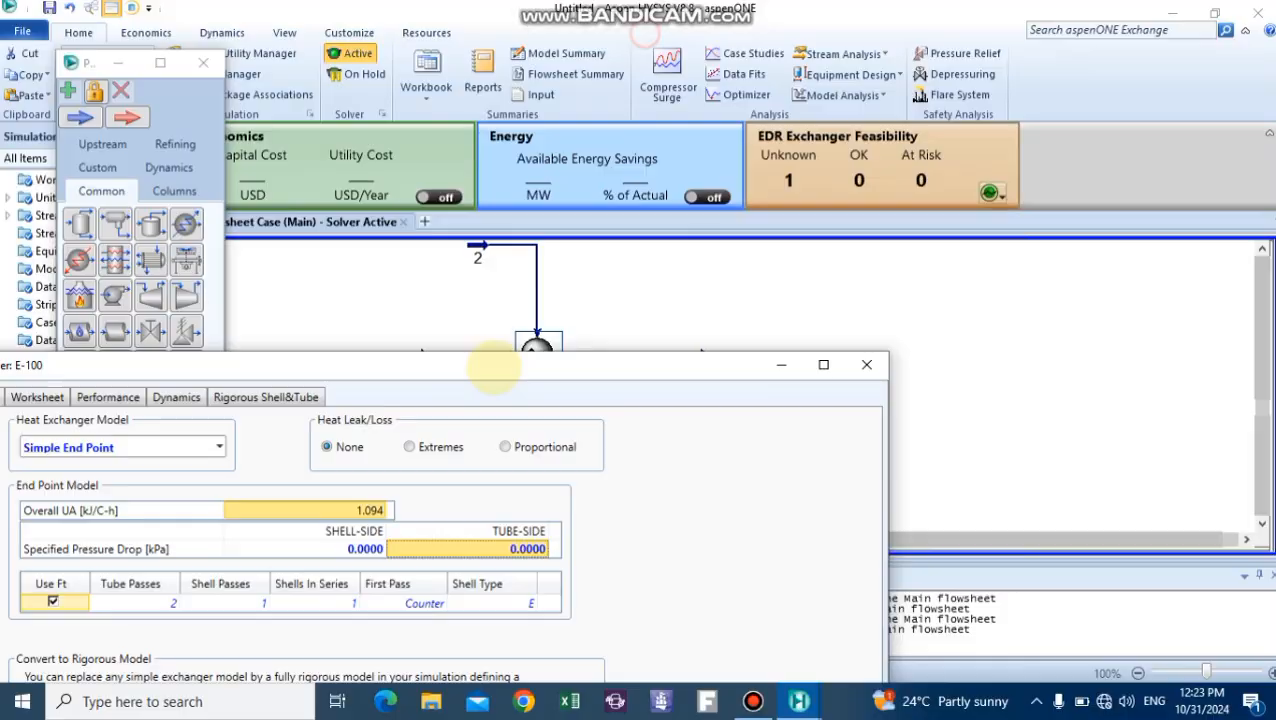
pyautogui.click(866, 364)
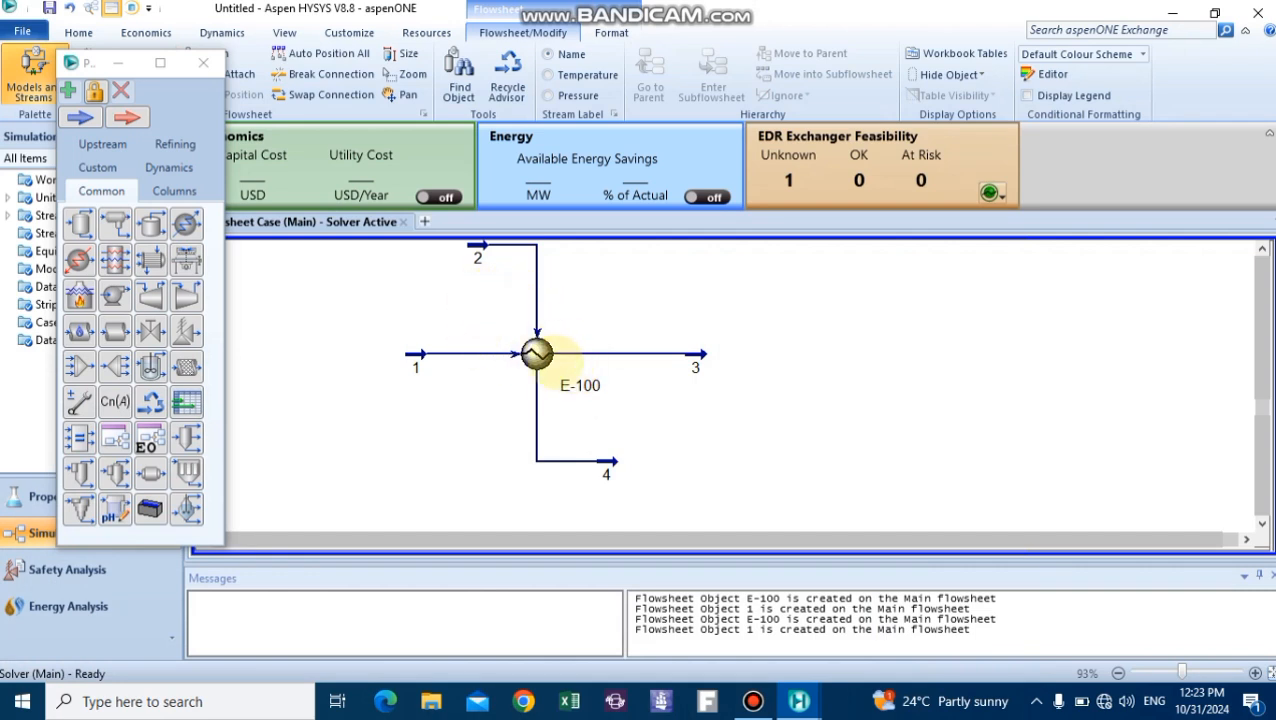
pyautogui.moveTo(656, 404)
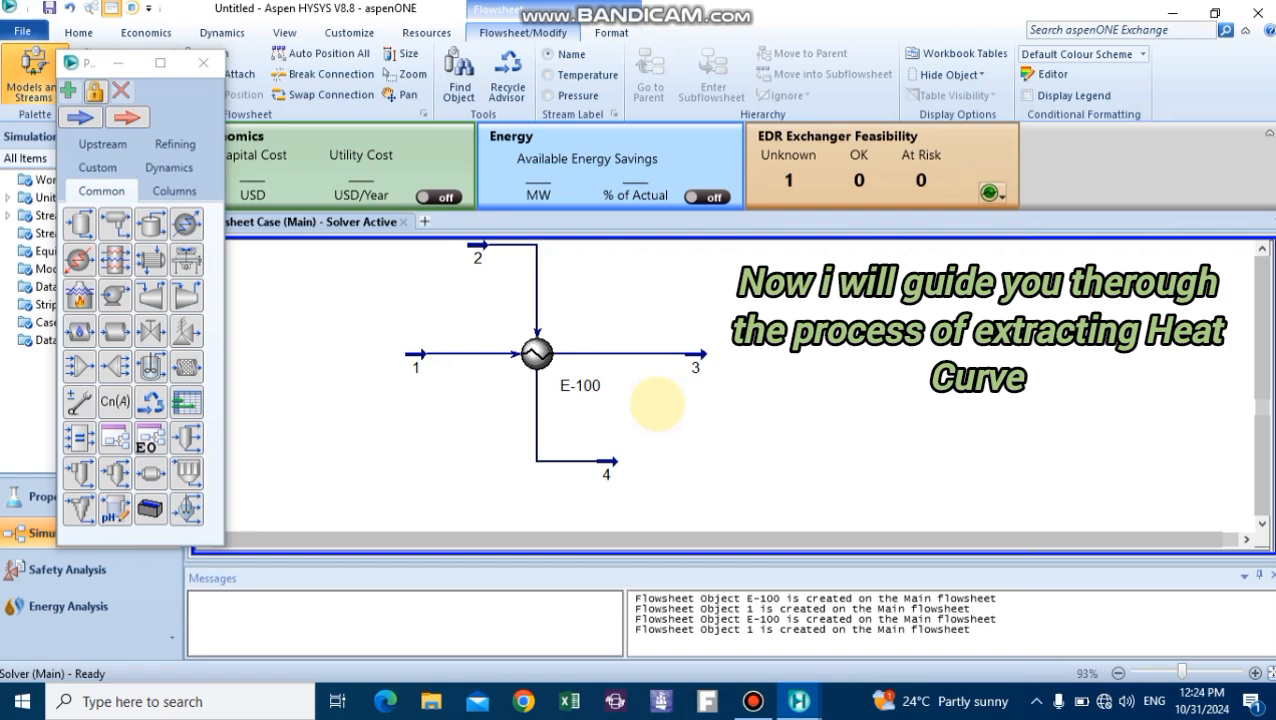
pyautogui.moveTo(416, 354)
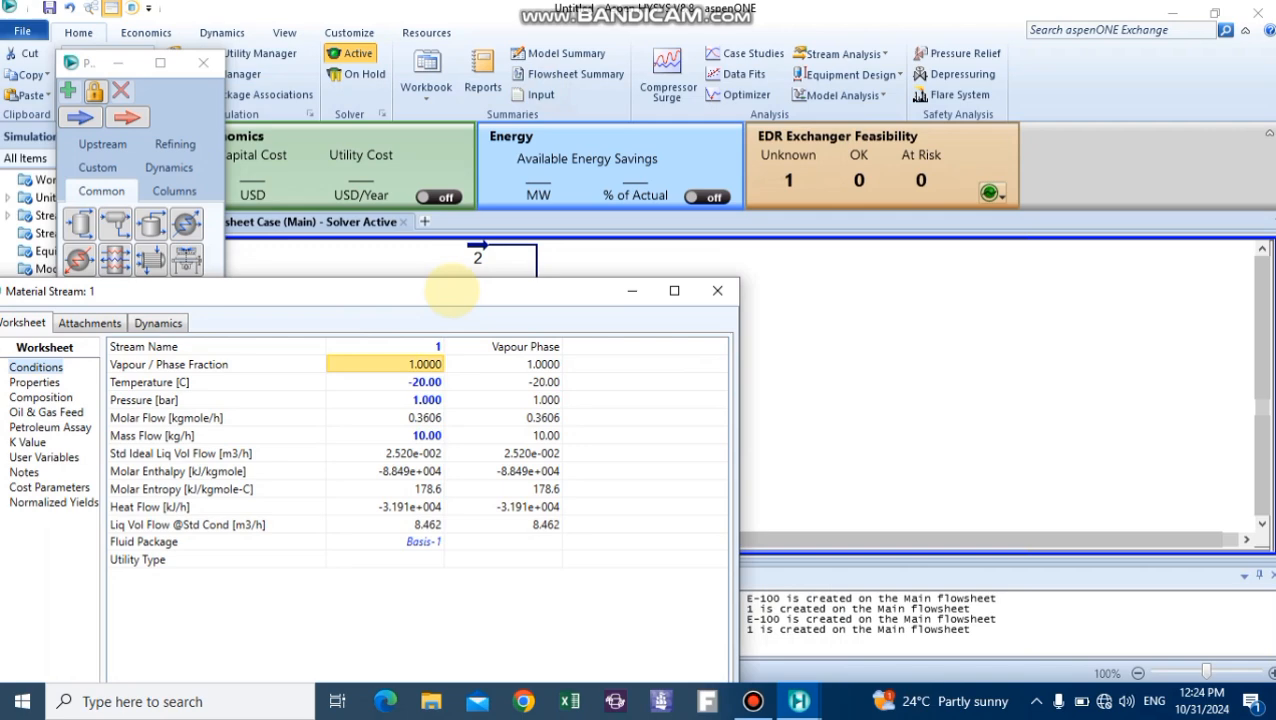
# Close stream 1's worksheet and review stream 3 at -10 °C, 1 bar, 10 kg/h
pyautogui.click(716, 290)
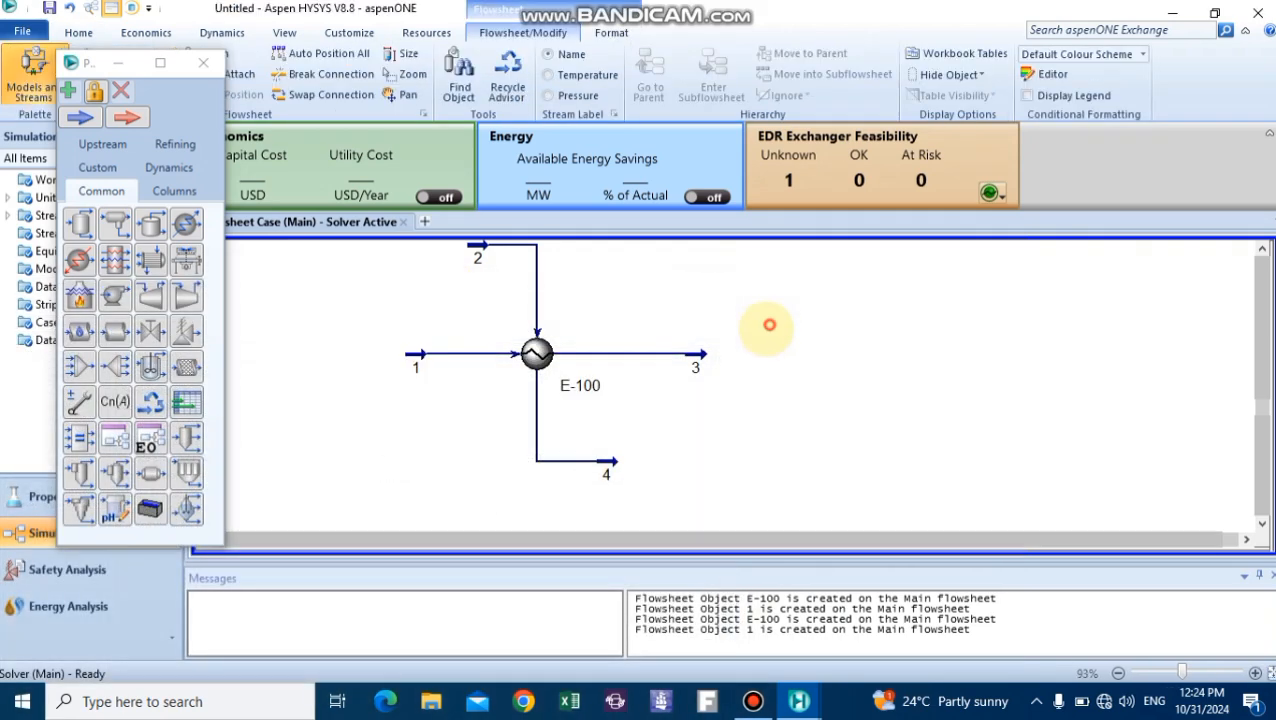
pyautogui.doubleClick(696, 354)
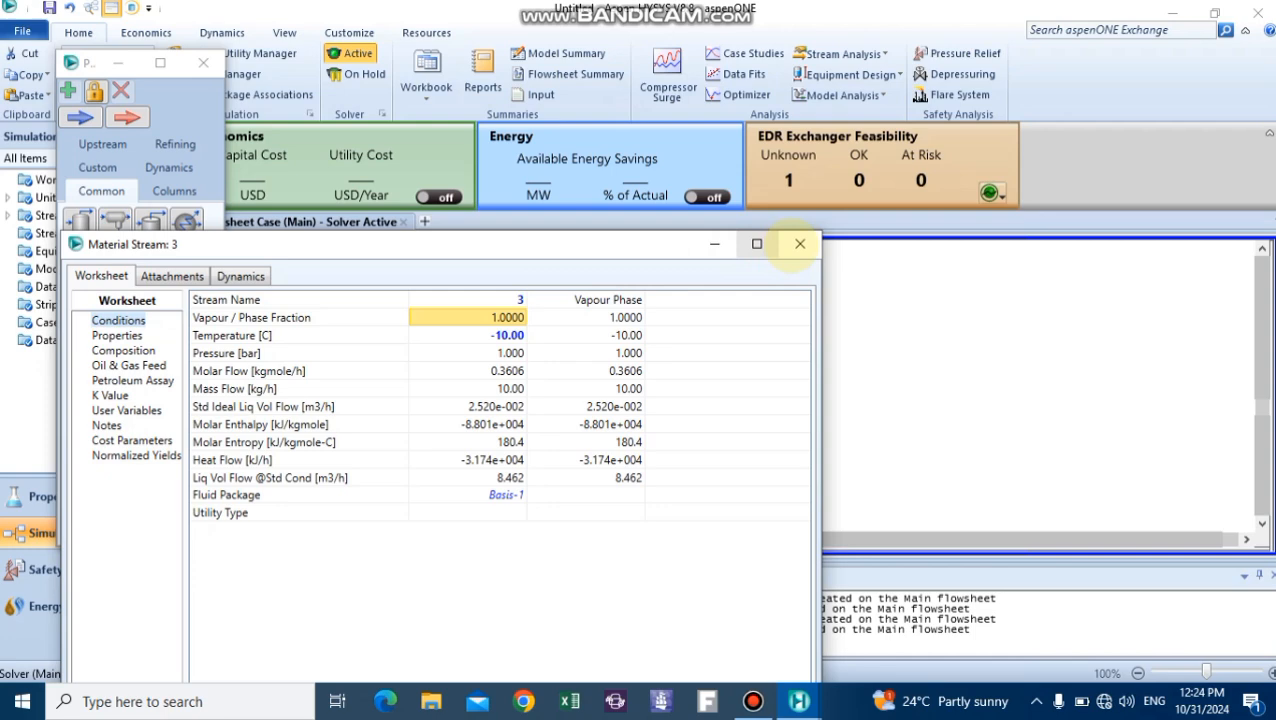
pyautogui.click(800, 244)
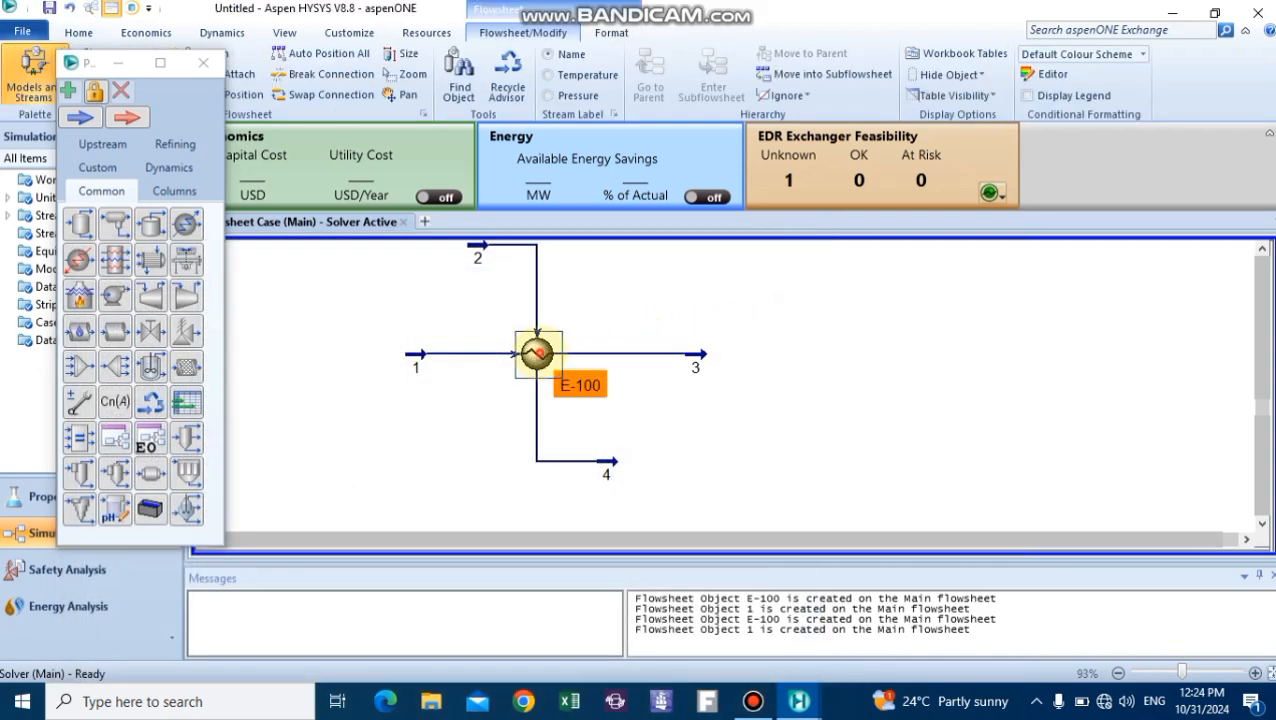
# Give E-100 the Simple Weighted model with 10 intervals on the 1-3 pass
pyautogui.doubleClick(538, 352)
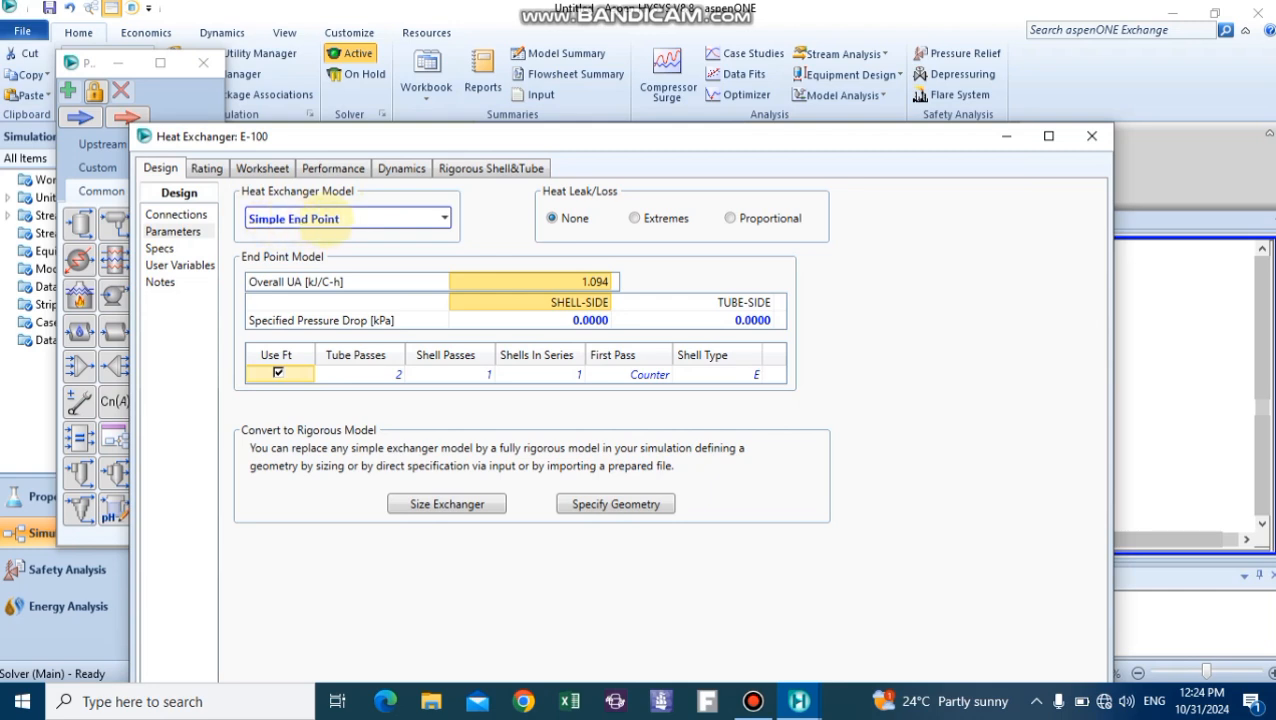
pyautogui.click(444, 218)
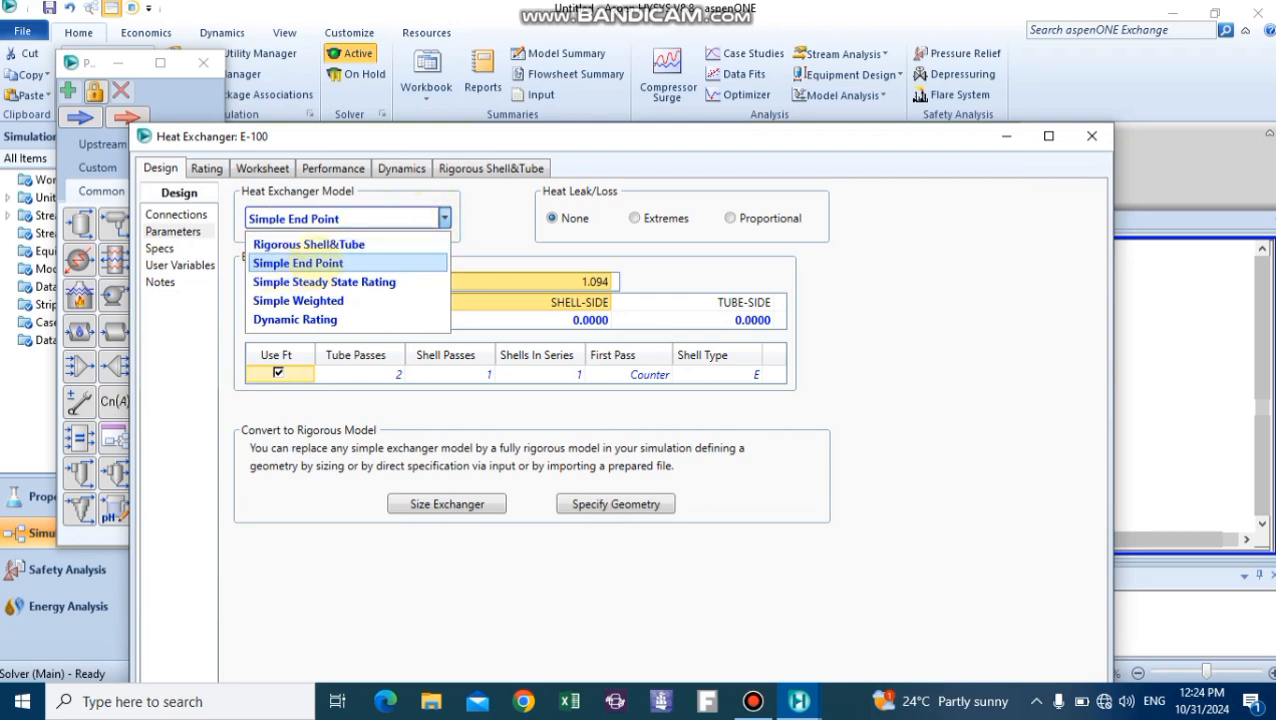
pyautogui.moveTo(298, 300)
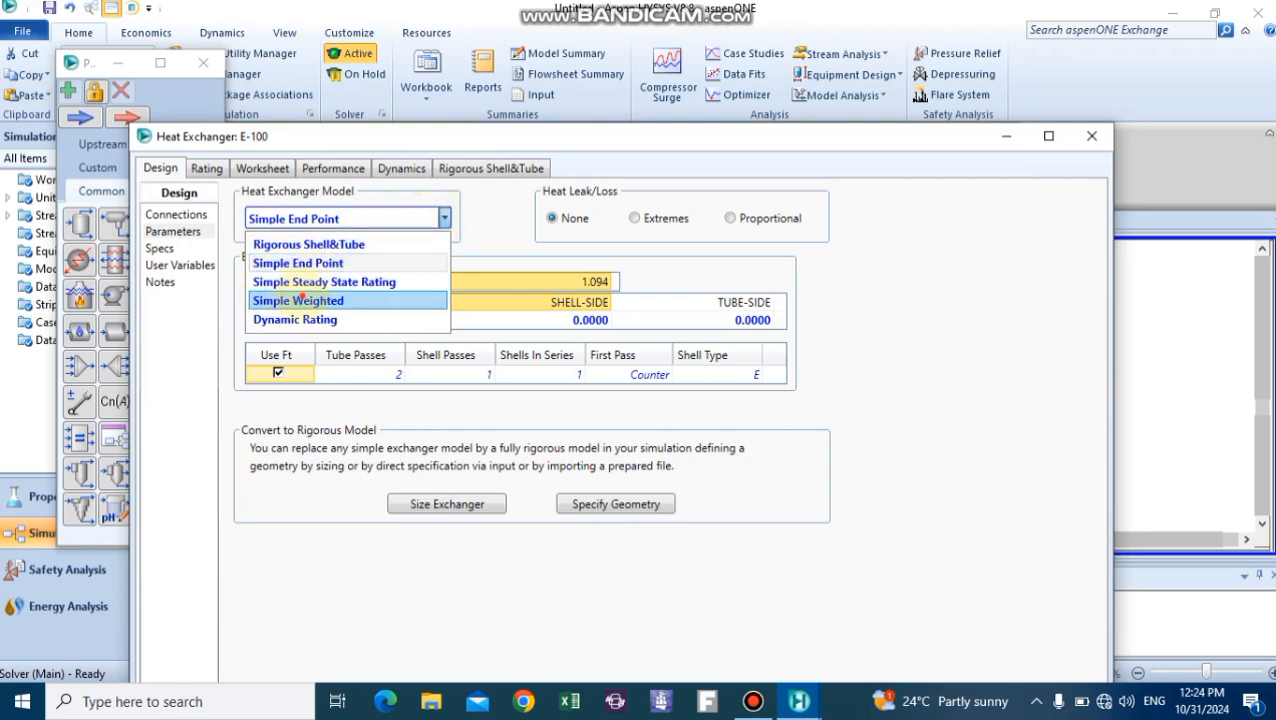
pyautogui.click(298, 300)
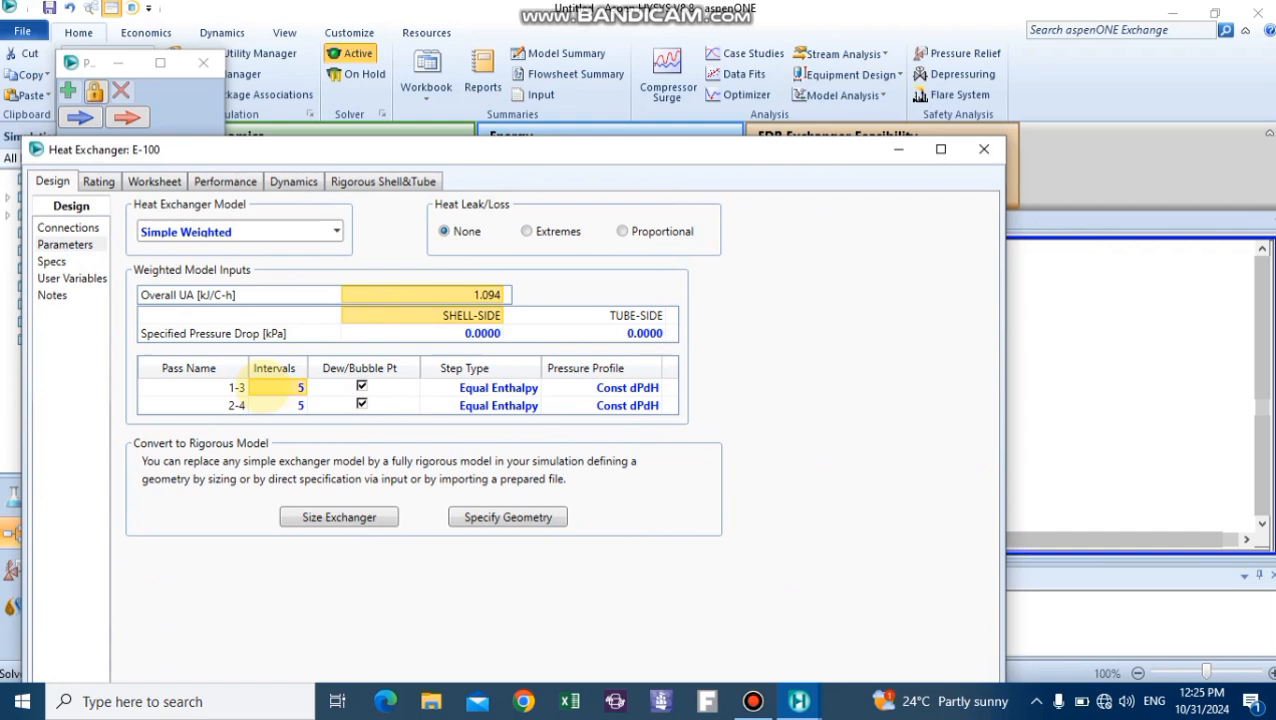
pyautogui.write('10')
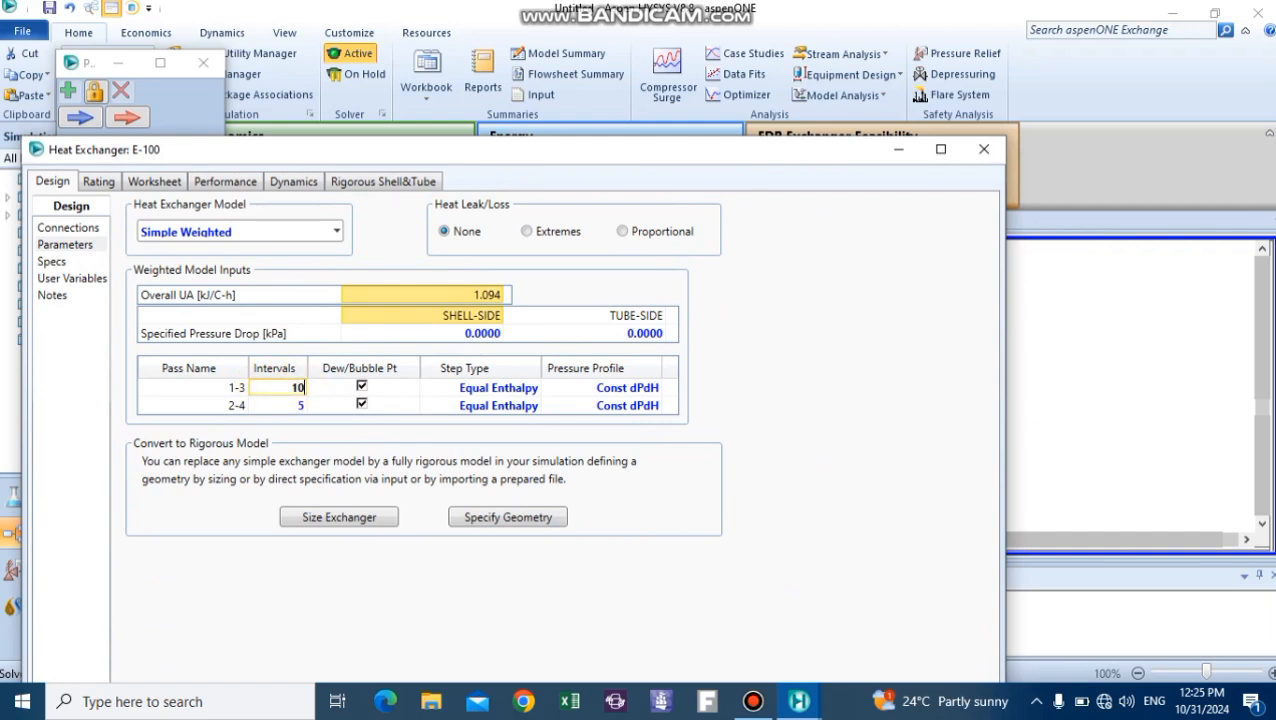
pyautogui.click(300, 404)
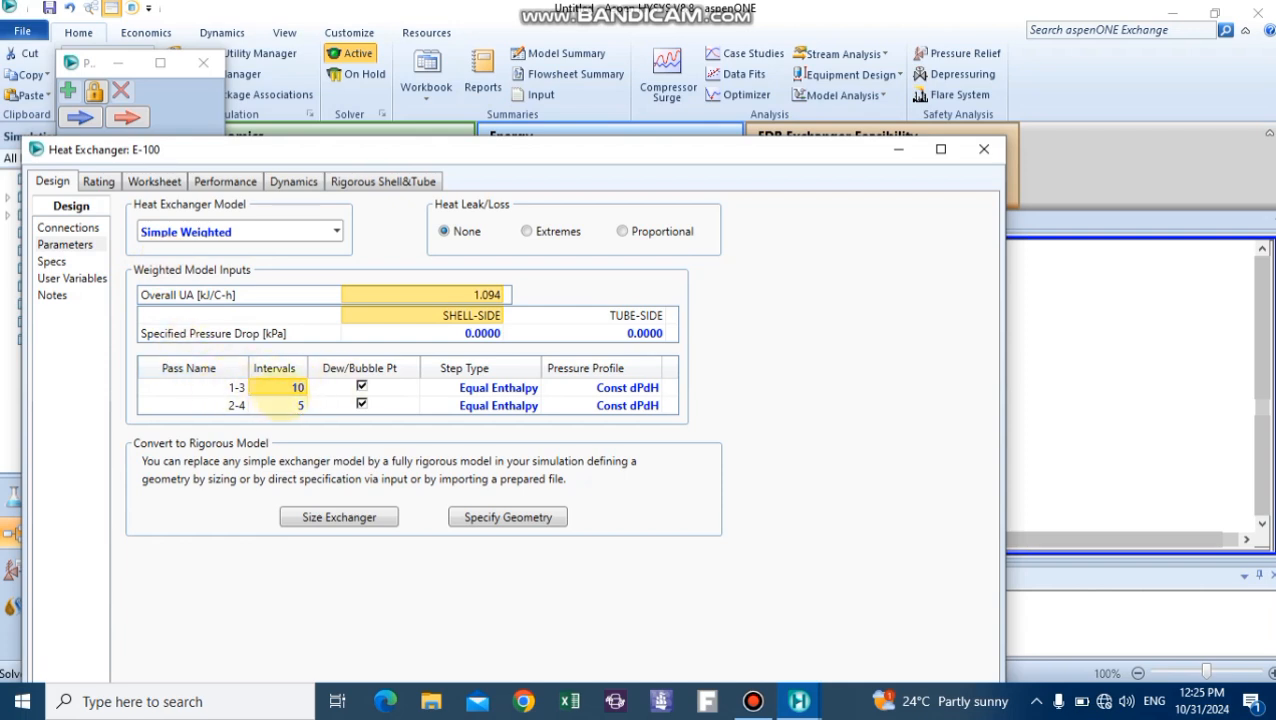
# Show E-100's tube-side heat curve table with vapour phase properties added
pyautogui.click(224, 180)
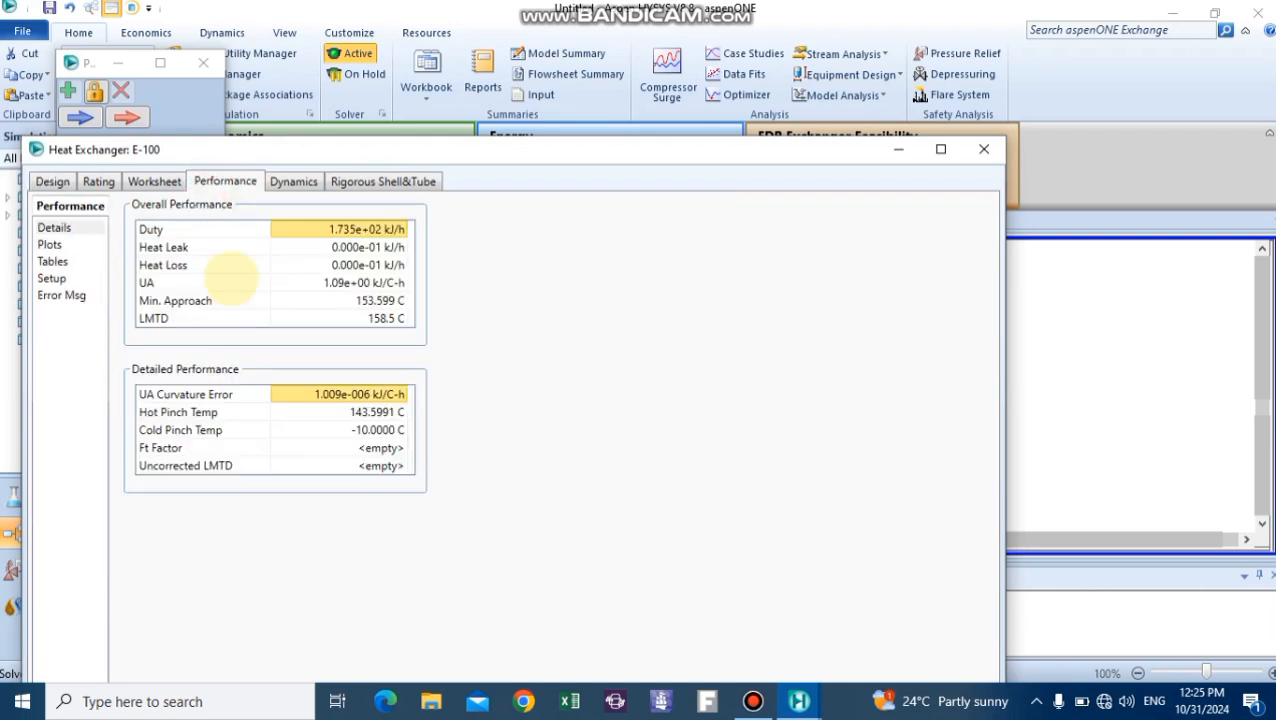
pyautogui.click(52, 260)
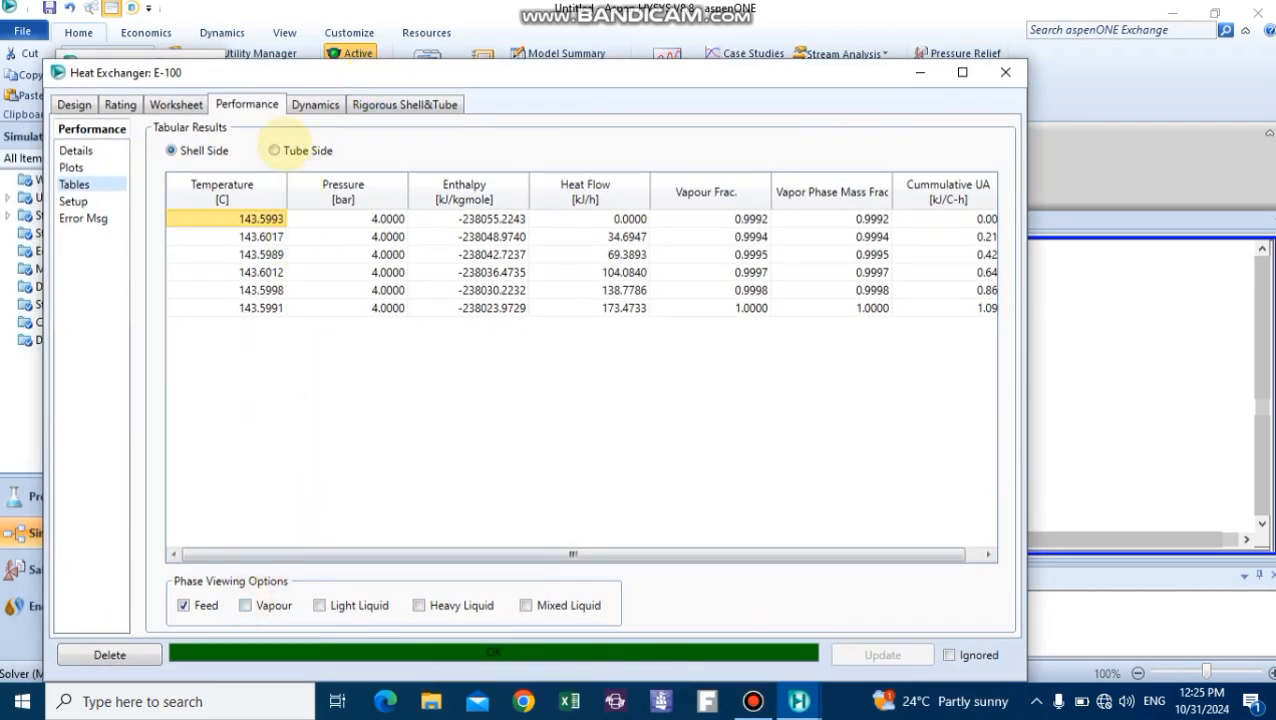
pyautogui.click(274, 150)
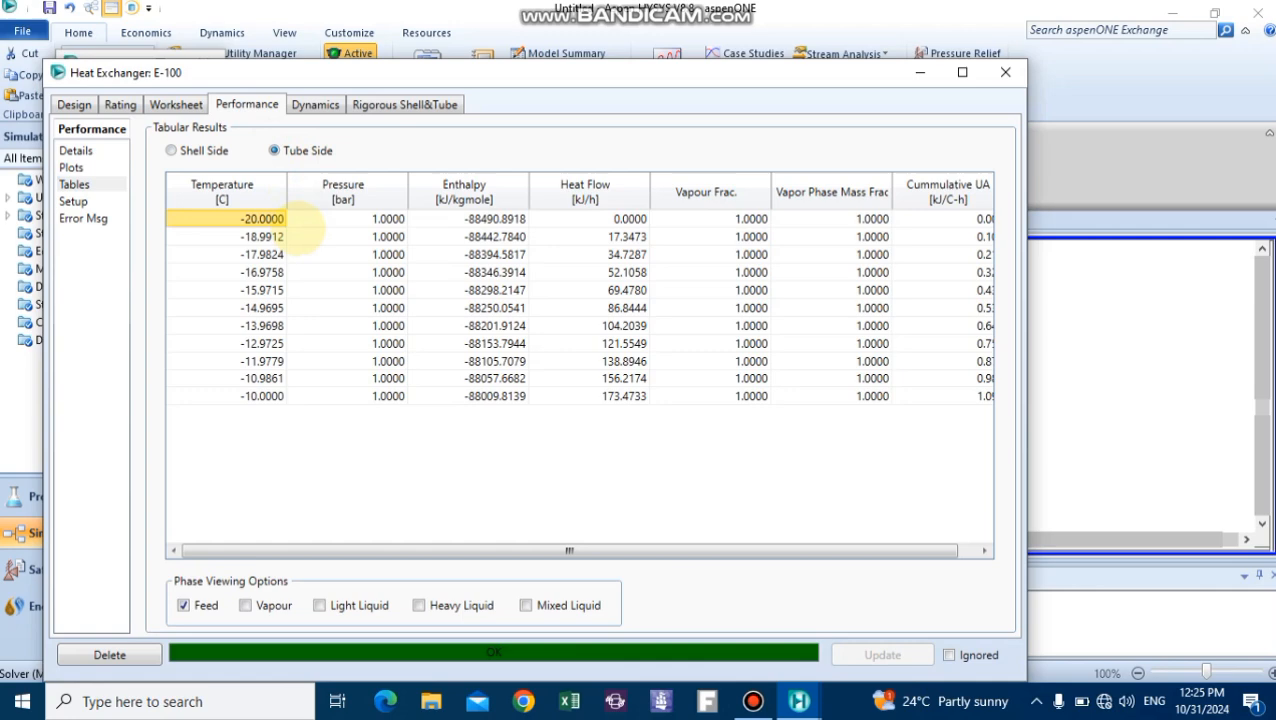
pyautogui.click(960, 72)
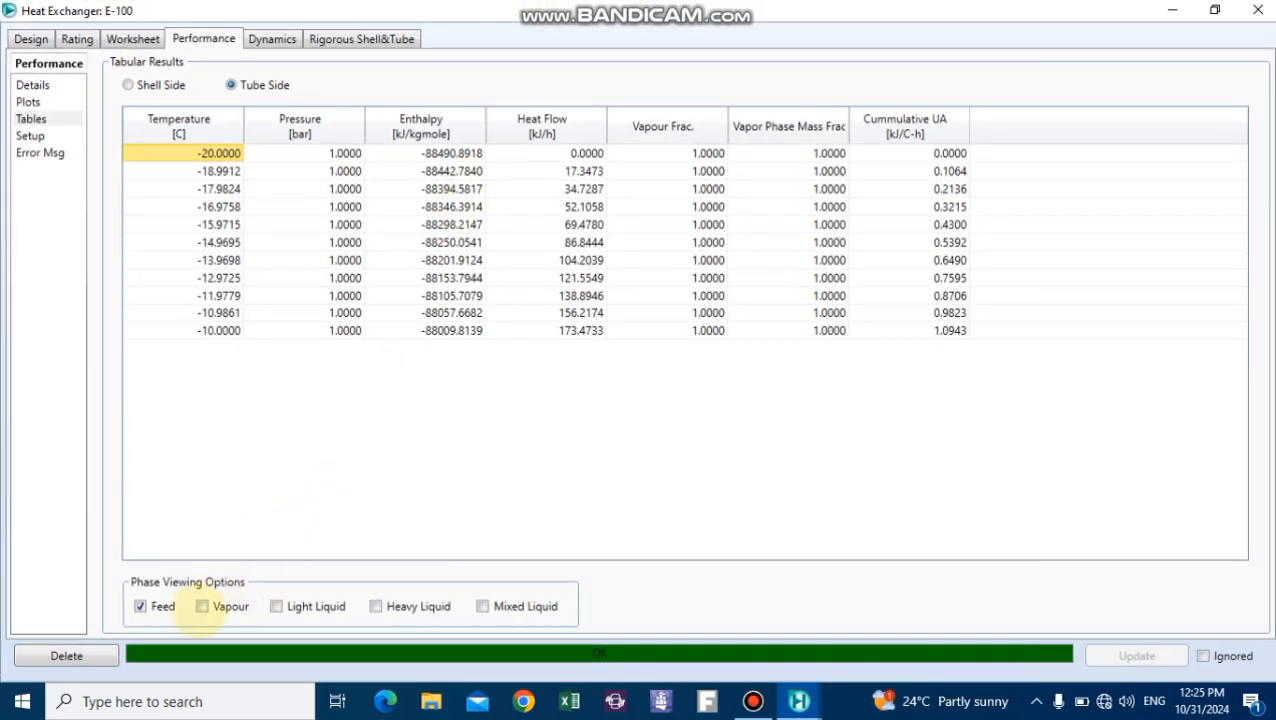
pyautogui.click(202, 606)
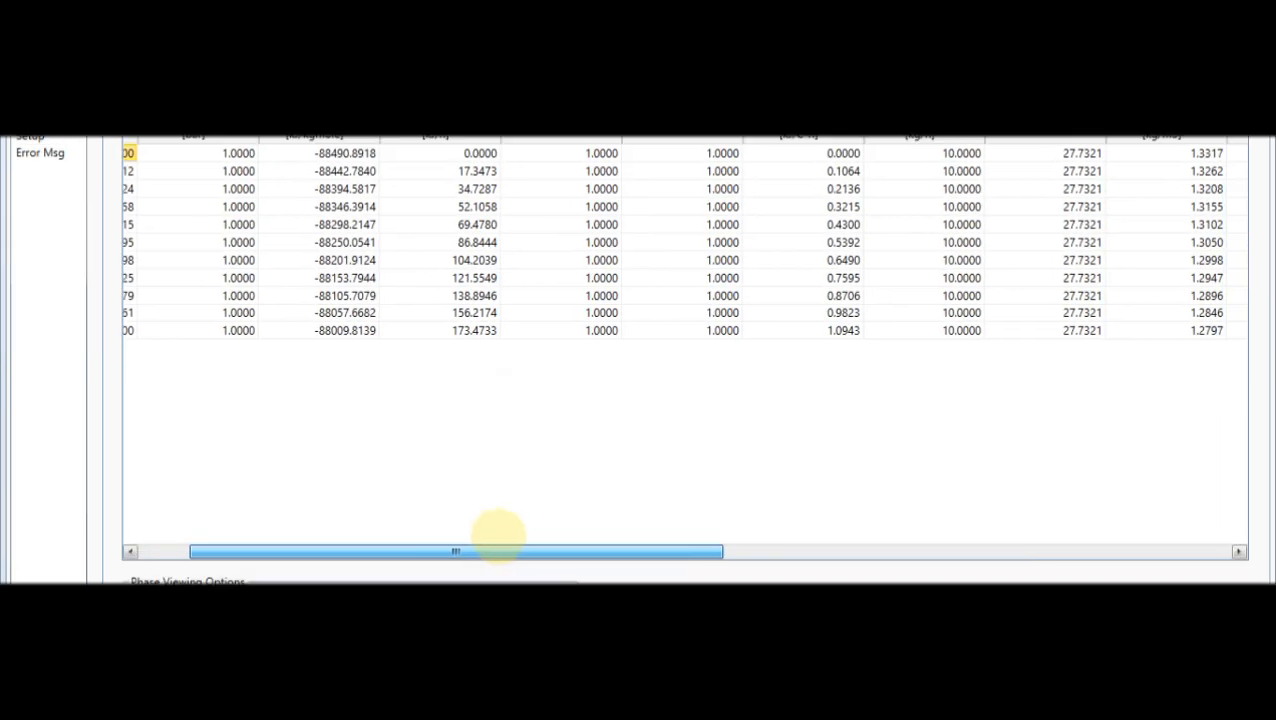
pyautogui.moveTo(456, 552); pyautogui.dragTo(742, 552)
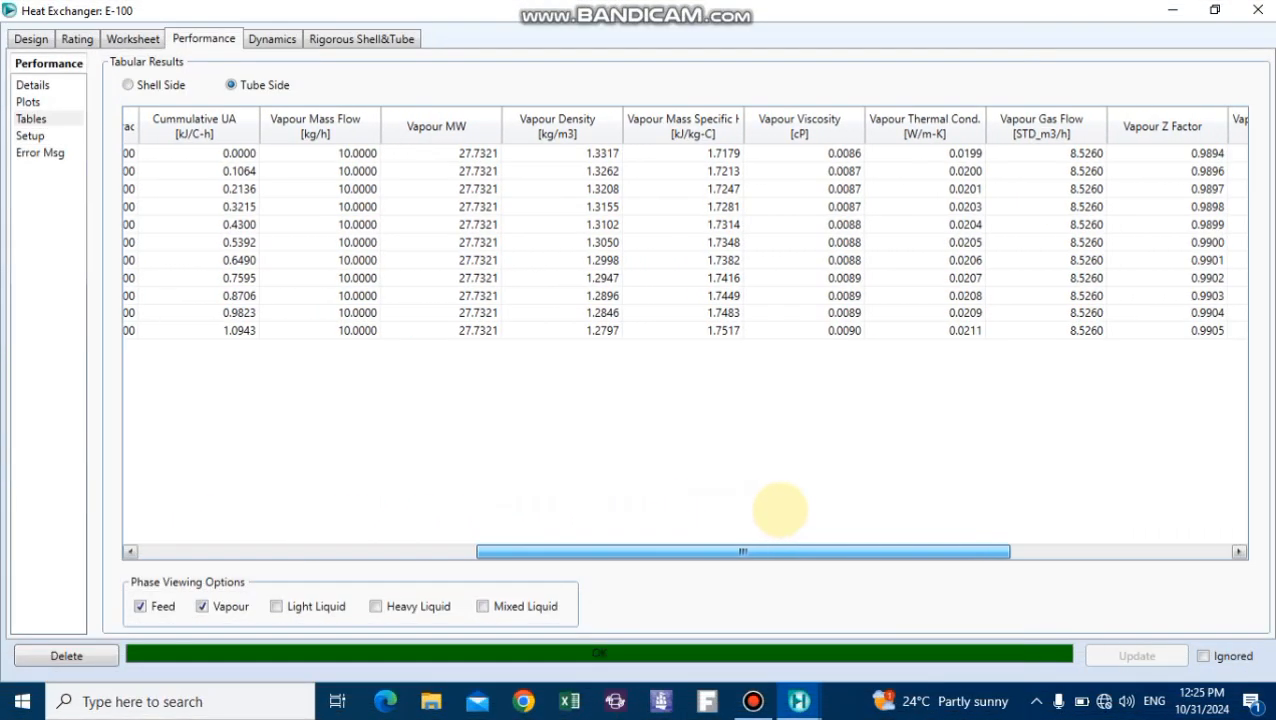
pyautogui.hscroll(3)
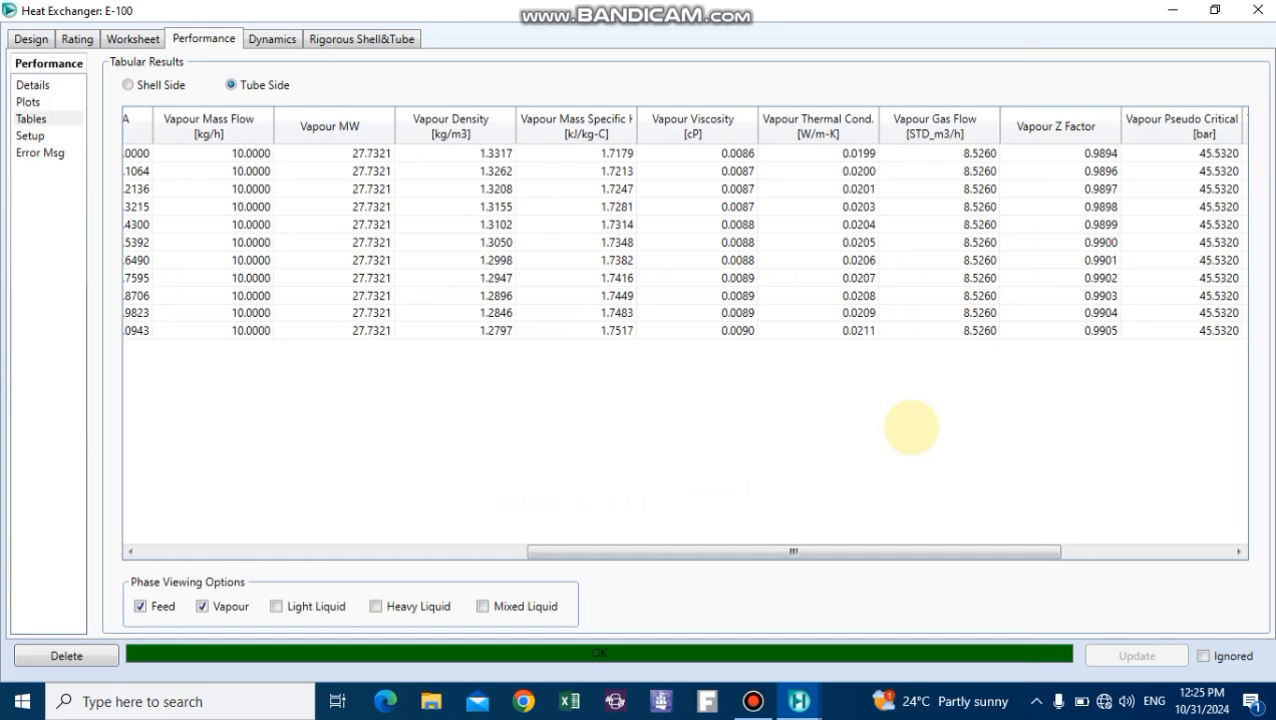
pyautogui.moveTo(1056, 126)
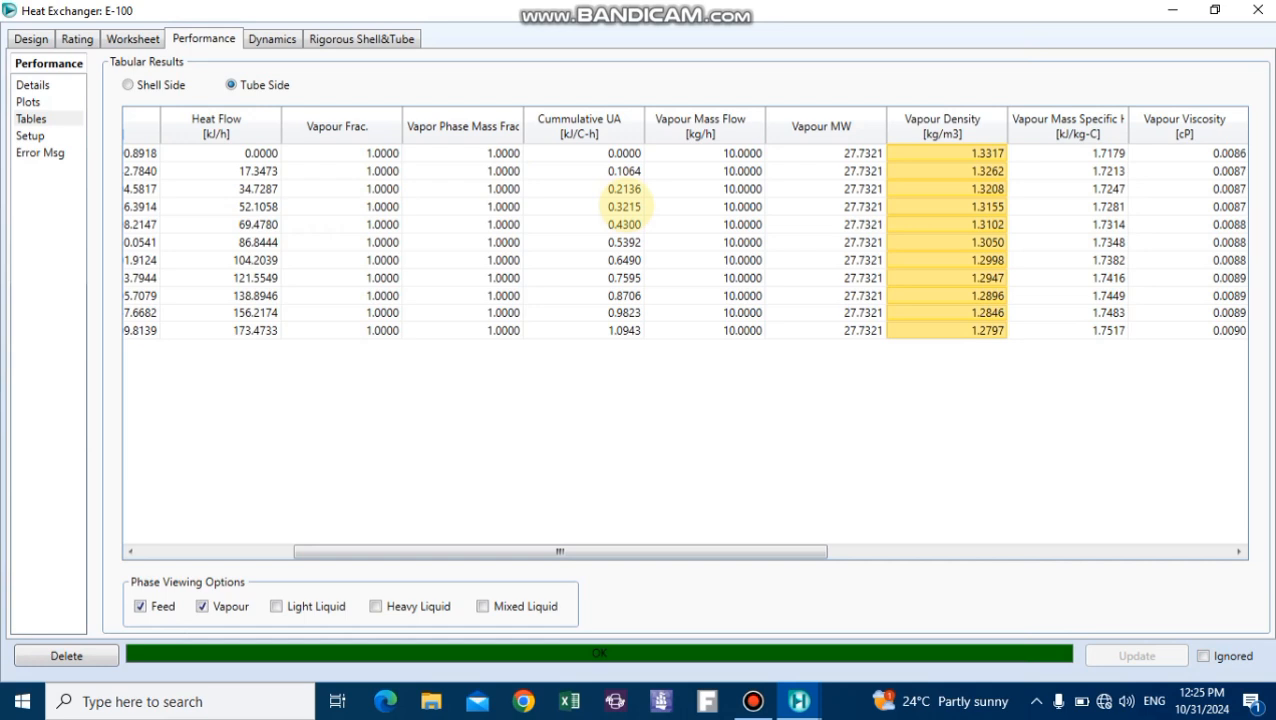
pyautogui.moveTo(624, 206)
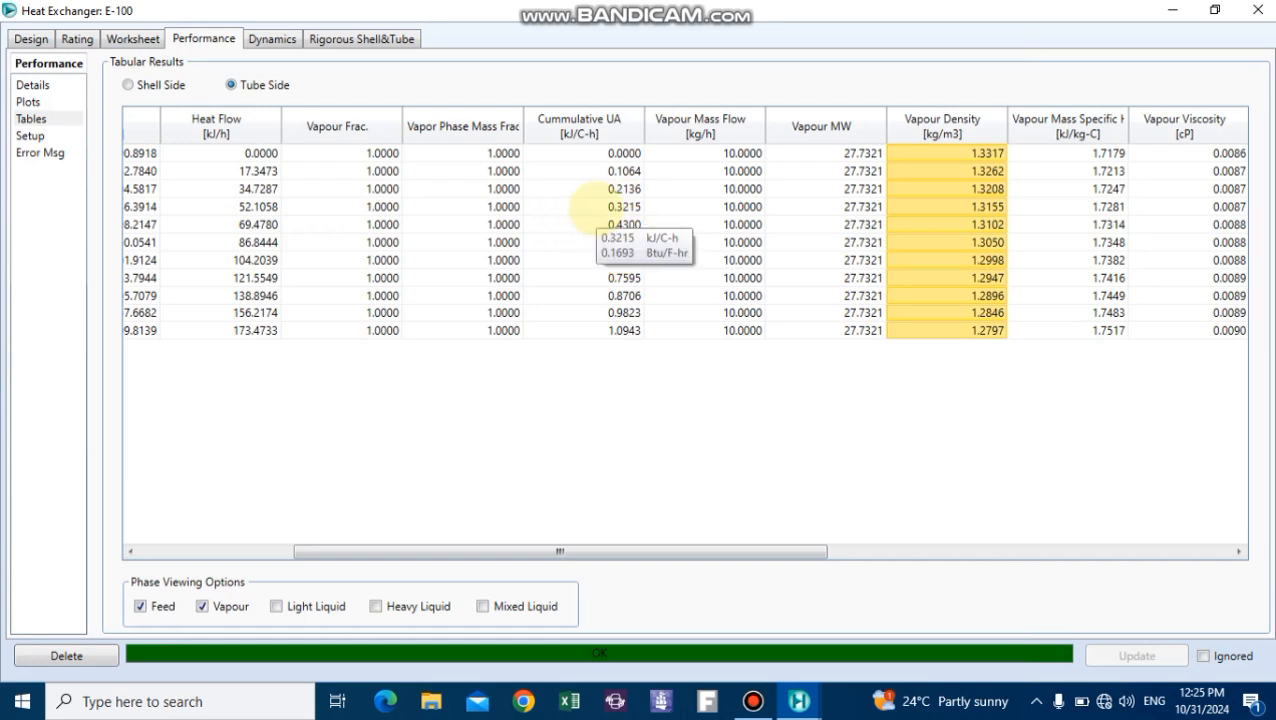
pyautogui.moveTo(584, 224)
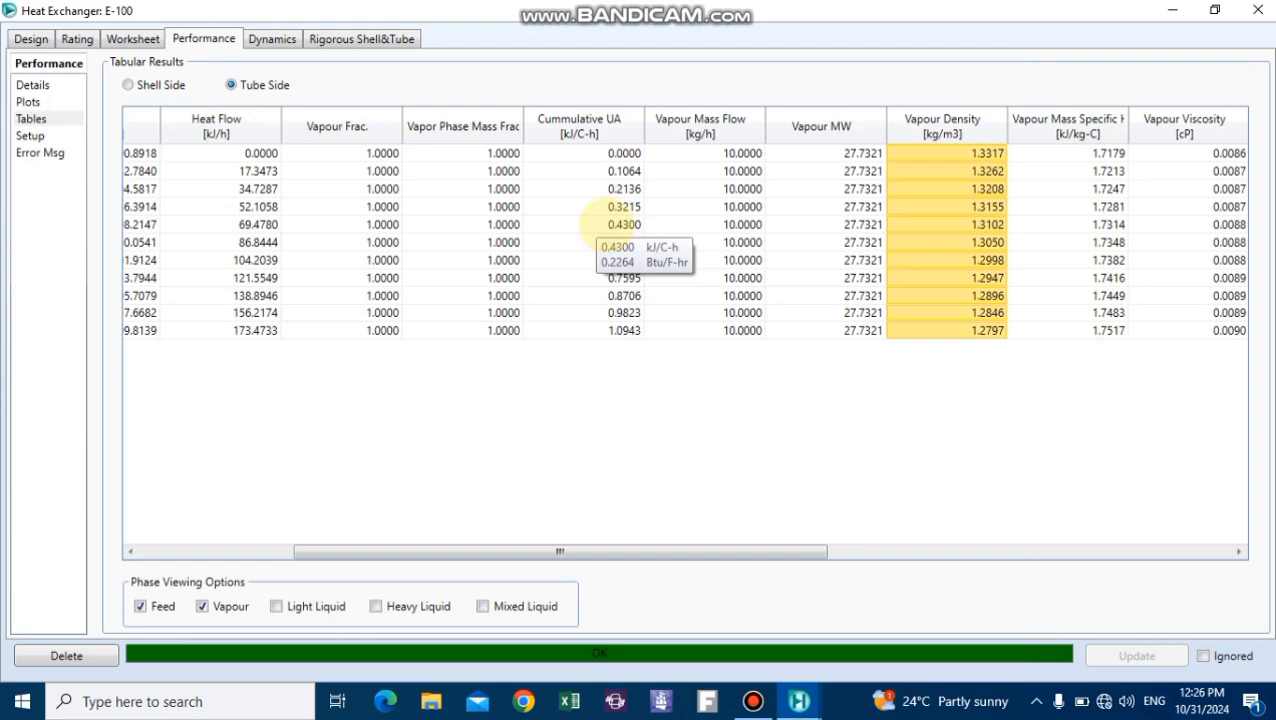
pyautogui.moveTo(700, 312)
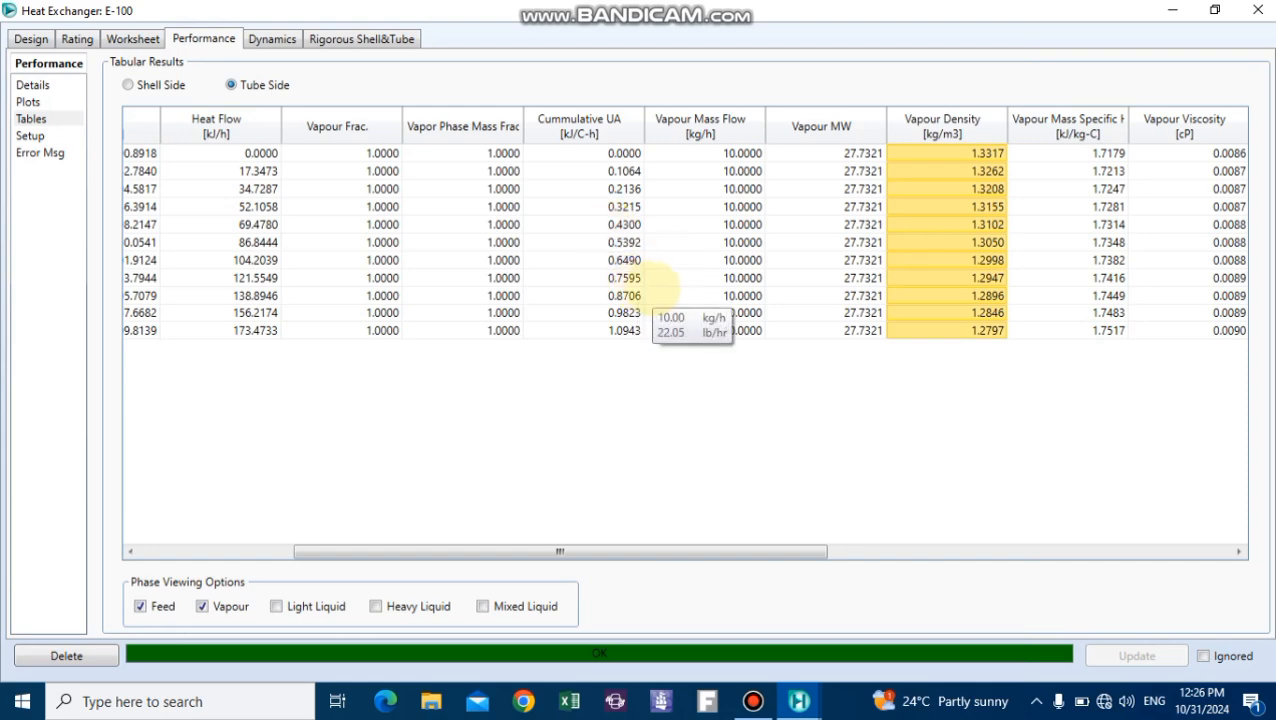